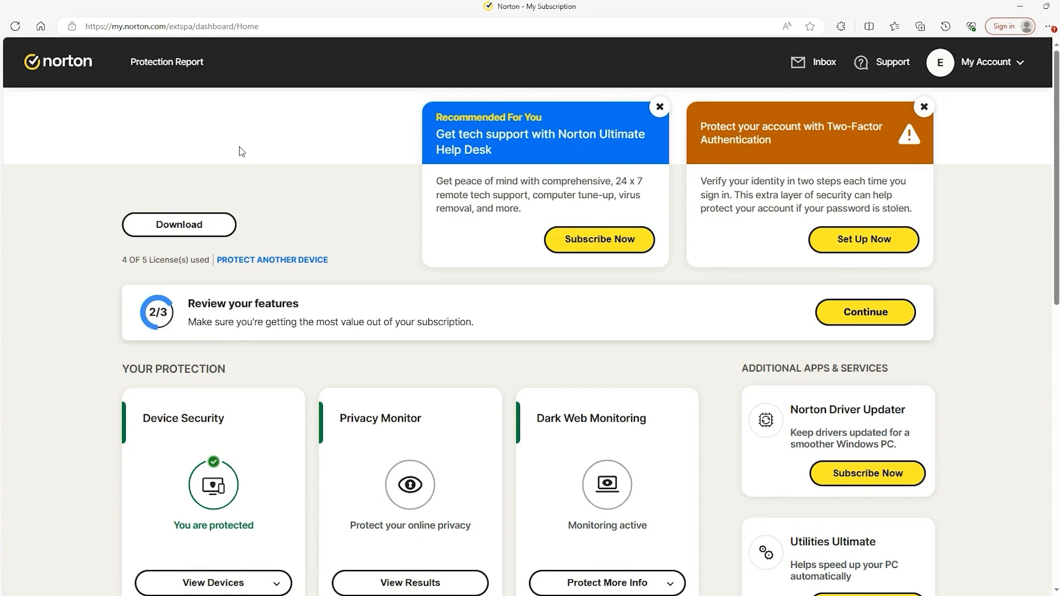
mouse_move(253, 168)
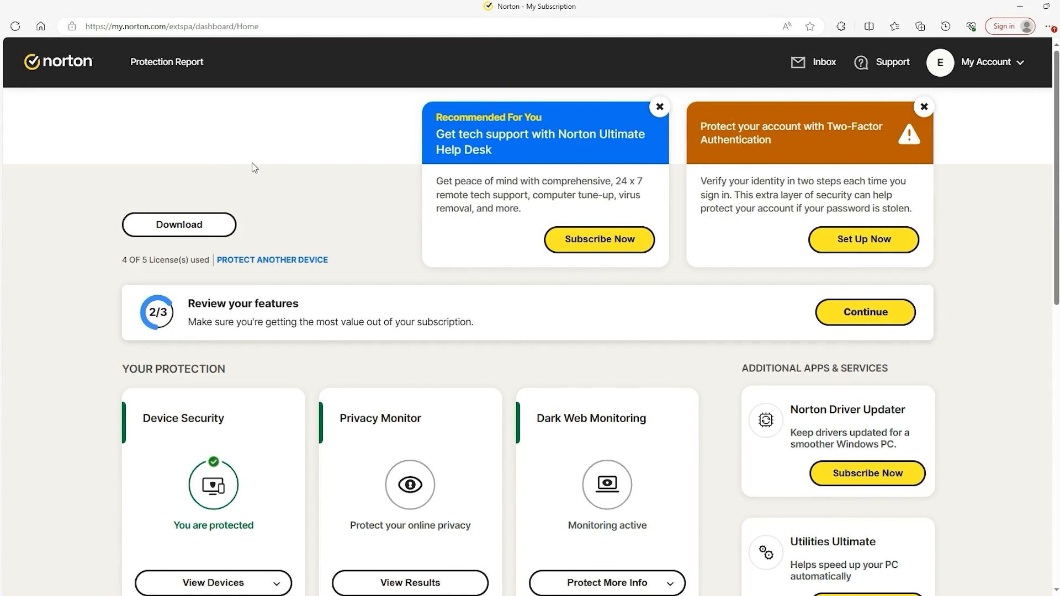
mouse_move(242, 218)
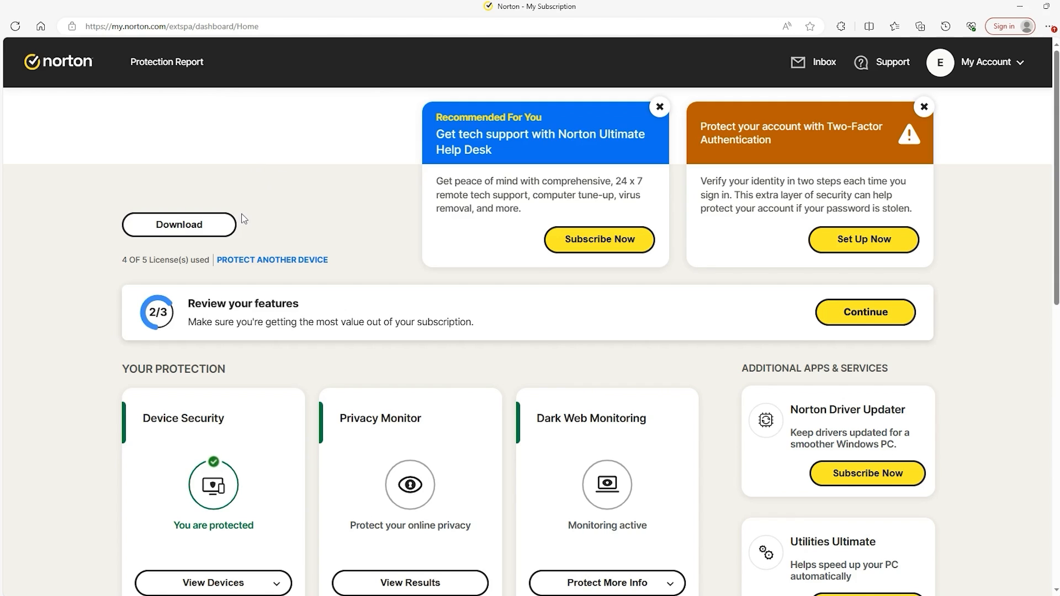
mouse_move(234, 247)
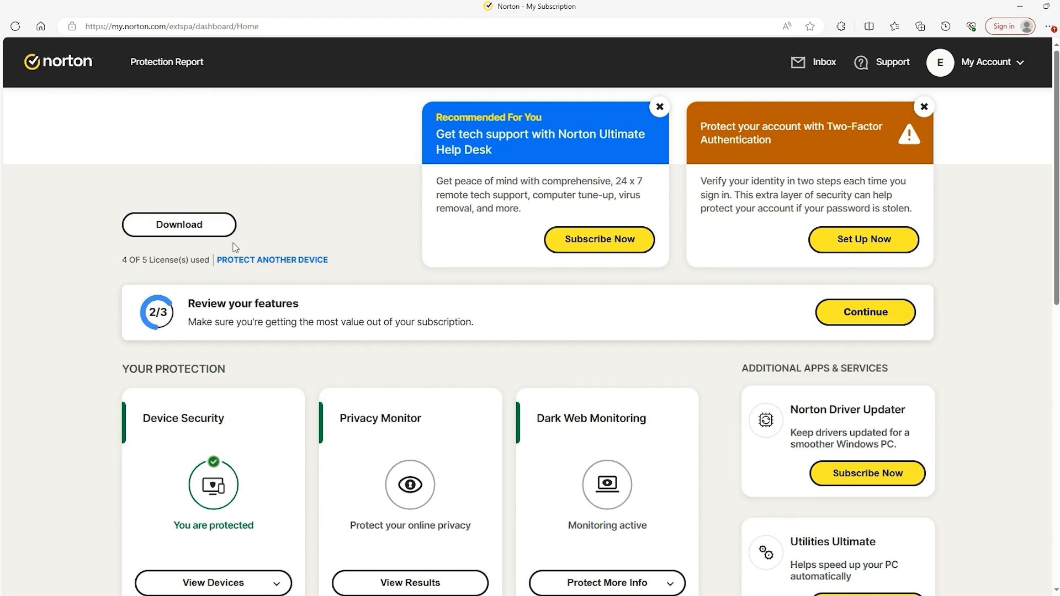
mouse_move(284, 310)
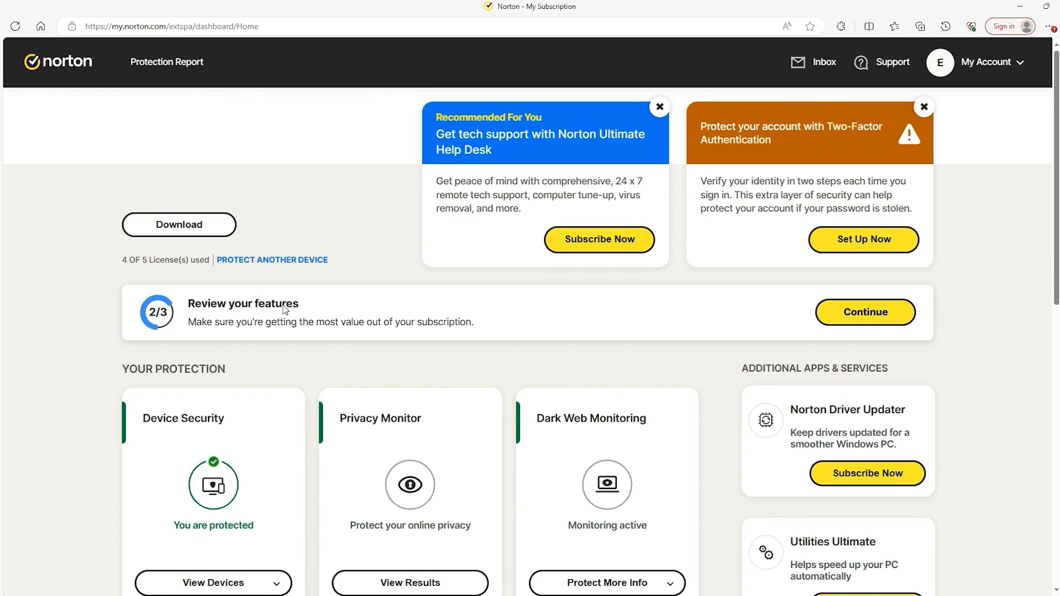
mouse_move(242, 318)
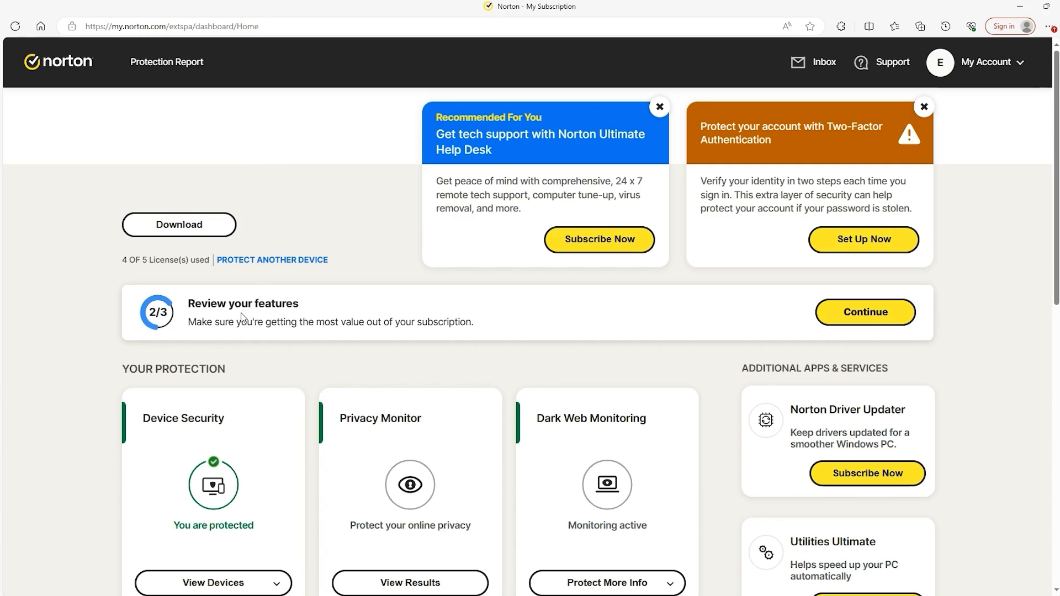
mouse_move(265, 306)
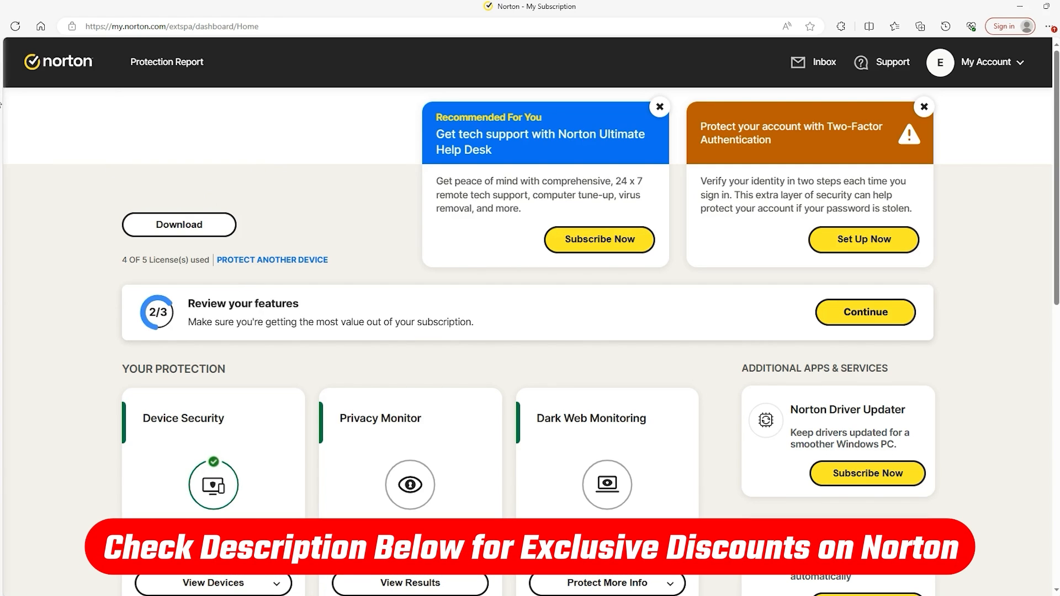
mouse_move(29, 140)
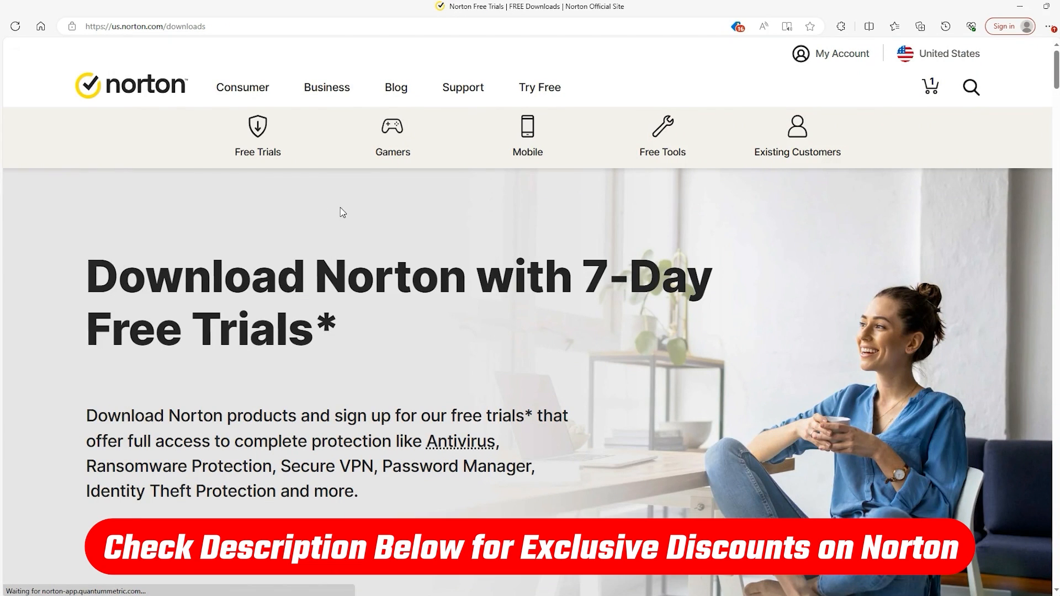
Step: Scroll the downloads page through the 7-Day free trial plans, including Standard, and back to the top
scroll(down, 3)
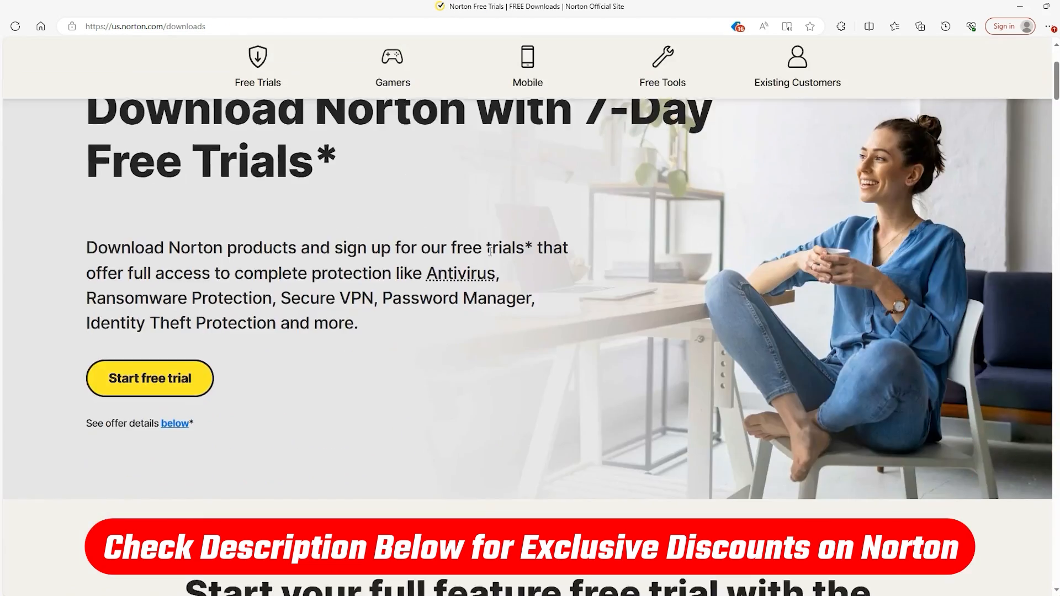
scroll(up, 3)
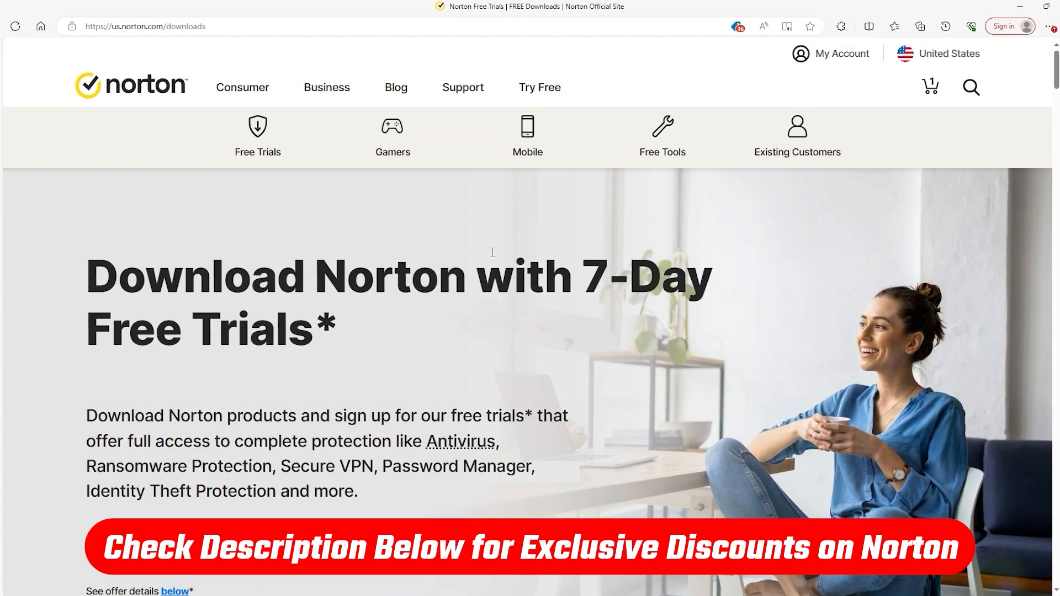
scroll(down, 3)
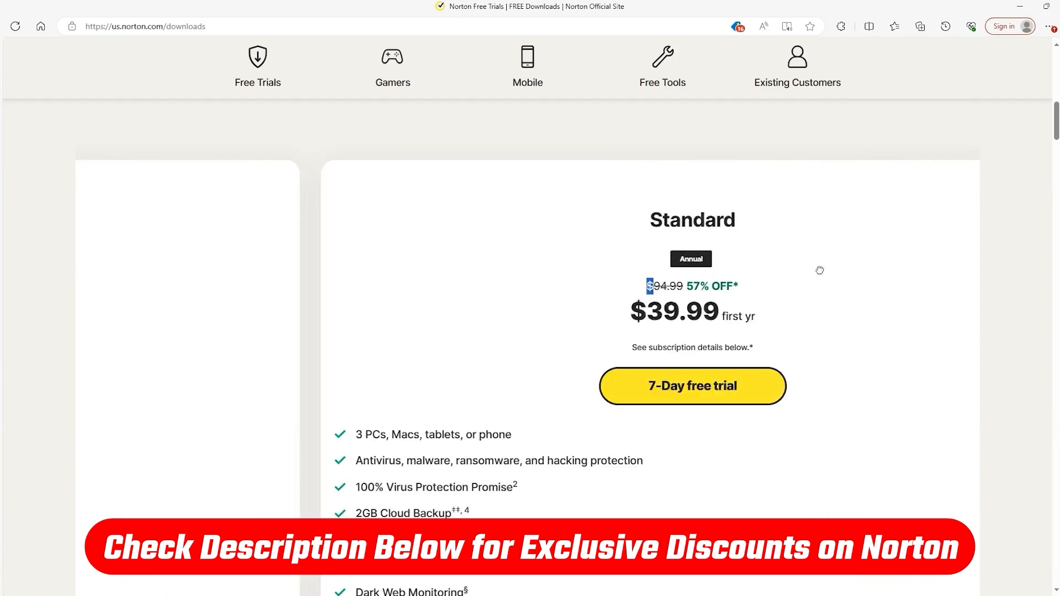
scroll(up, 3)
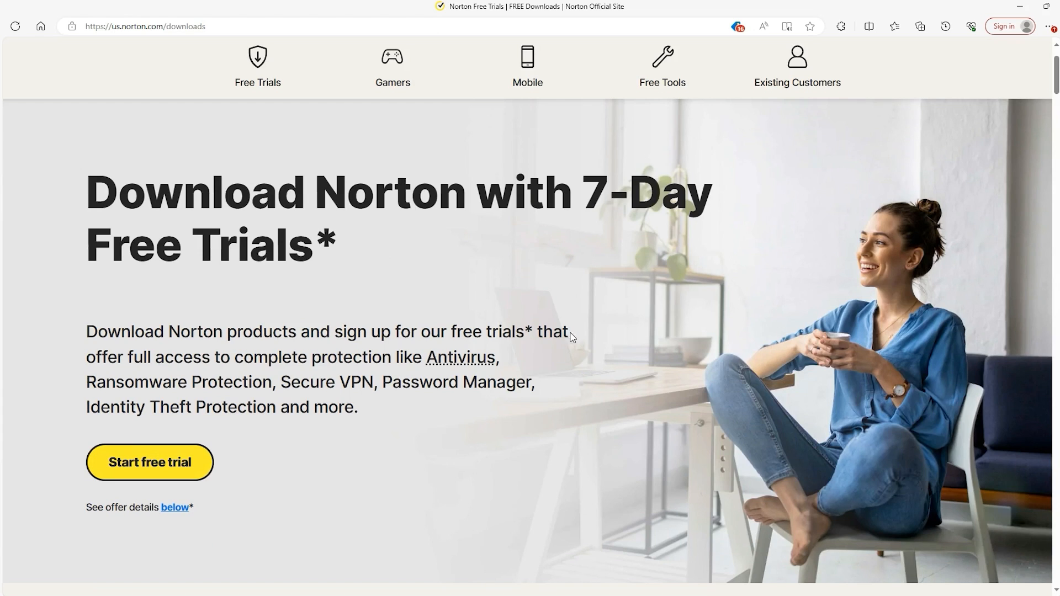
mouse_move(632, 370)
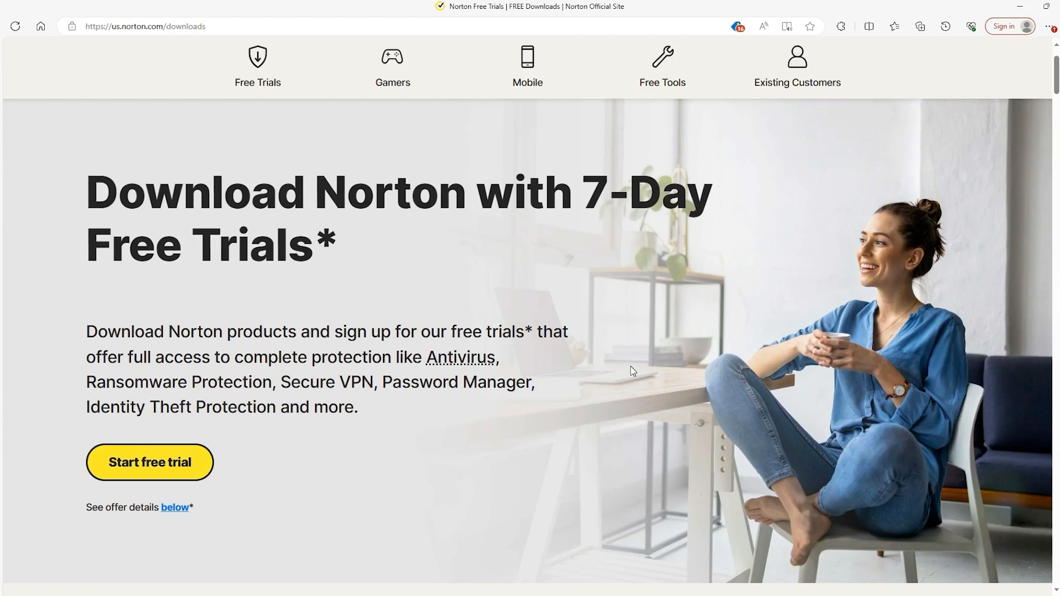
mouse_move(279, 254)
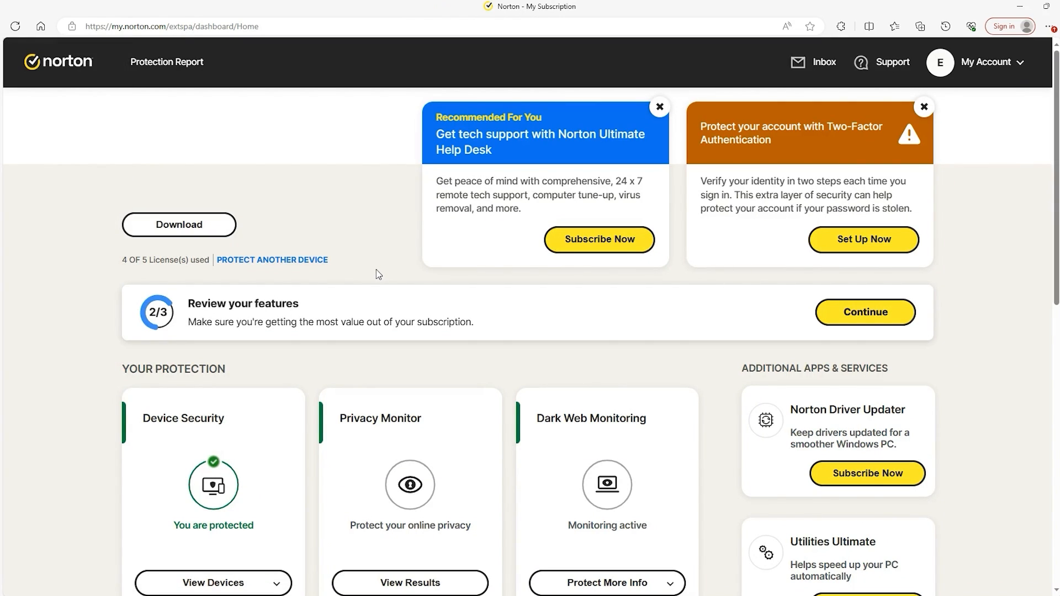
mouse_move(326, 223)
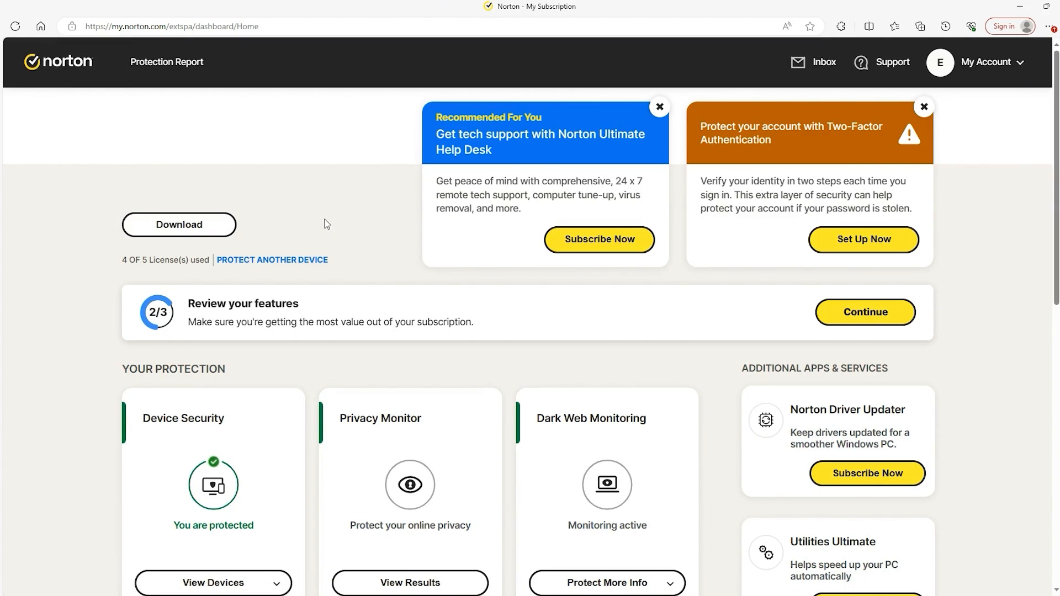
mouse_move(159, 243)
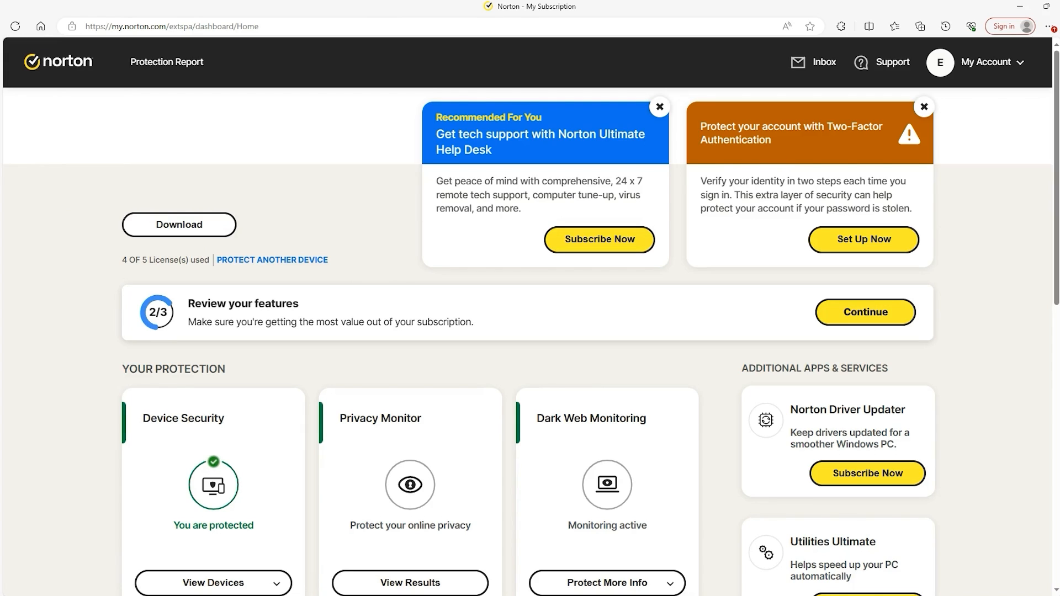
Step: Go to Subscriptions from My Account, showing the active Norton 360 Deluxe annual subscription
click(987, 62)
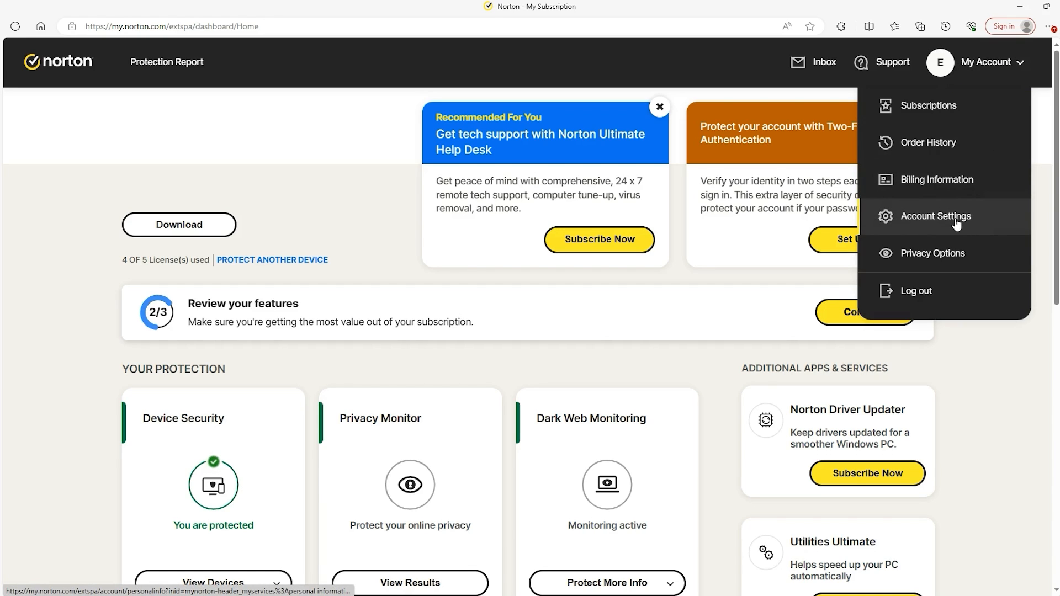
click(935, 216)
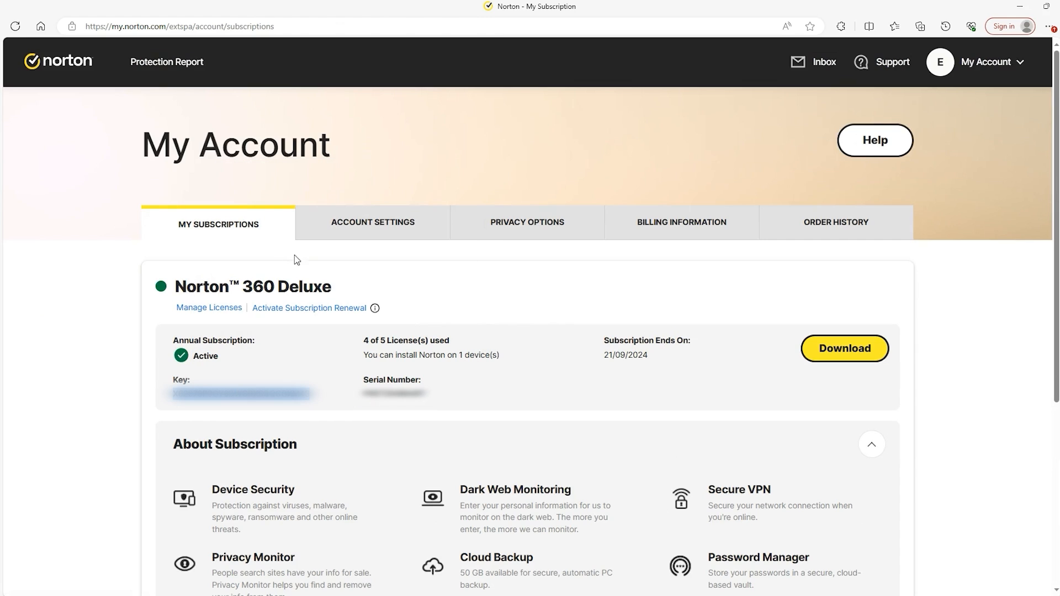
mouse_move(306, 321)
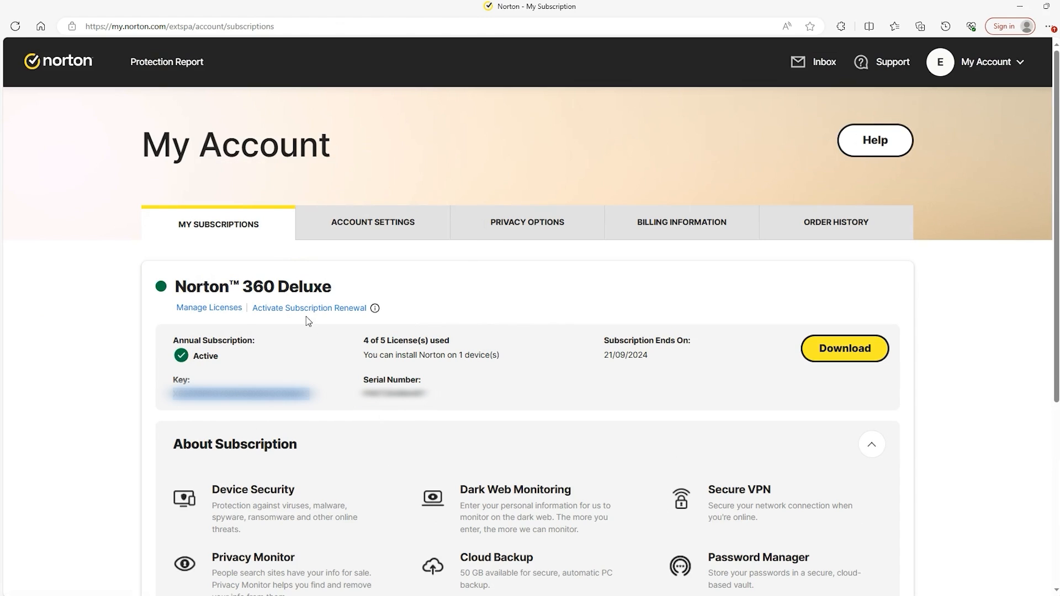
mouse_move(844, 357)
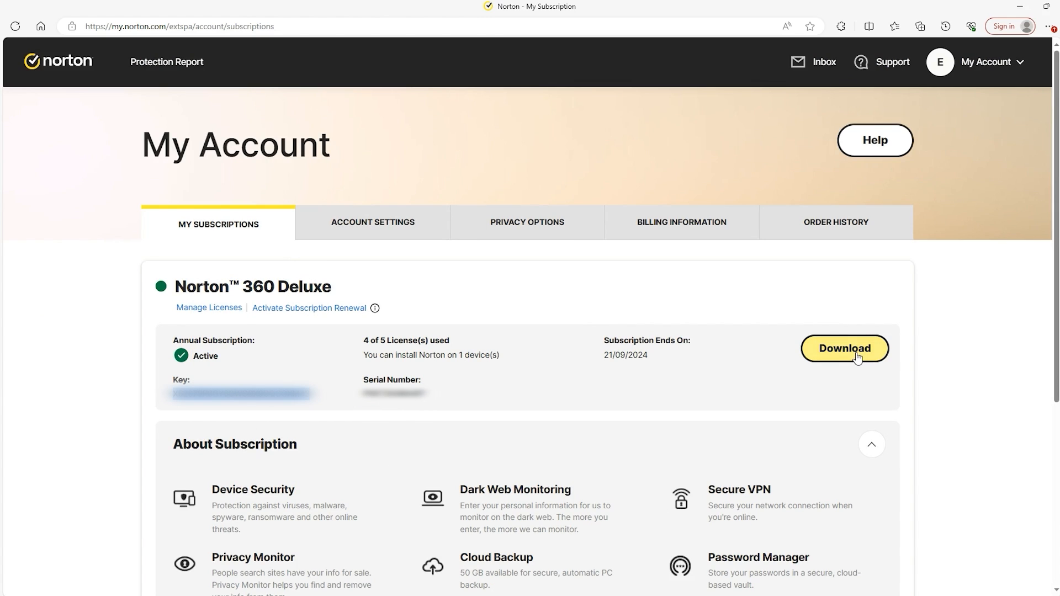
Step: Download the Norton 360 Deluxe installer from the subscription's Get Started page
click(842, 348)
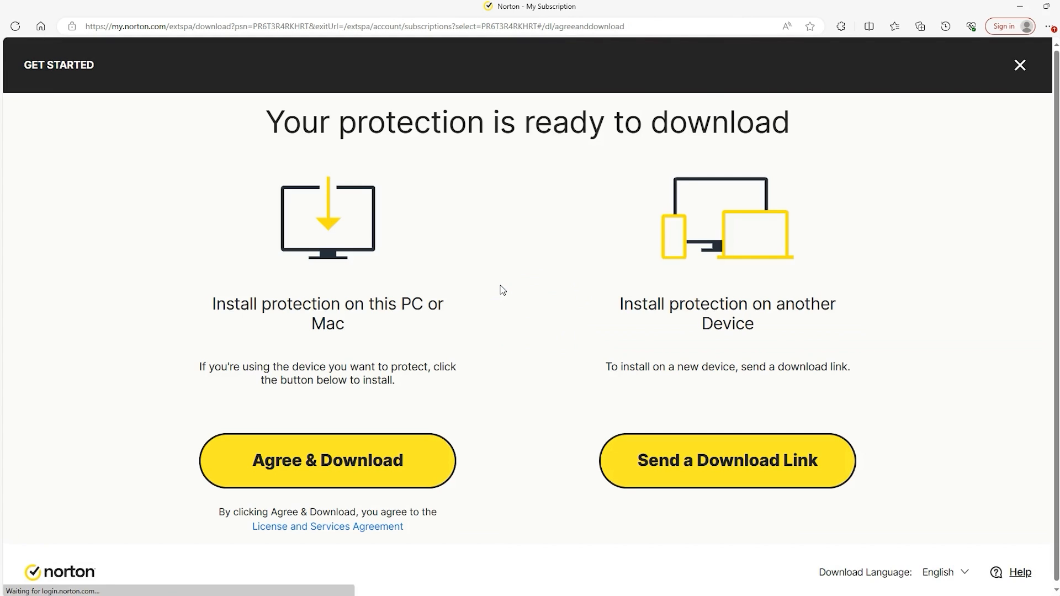
mouse_move(710, 342)
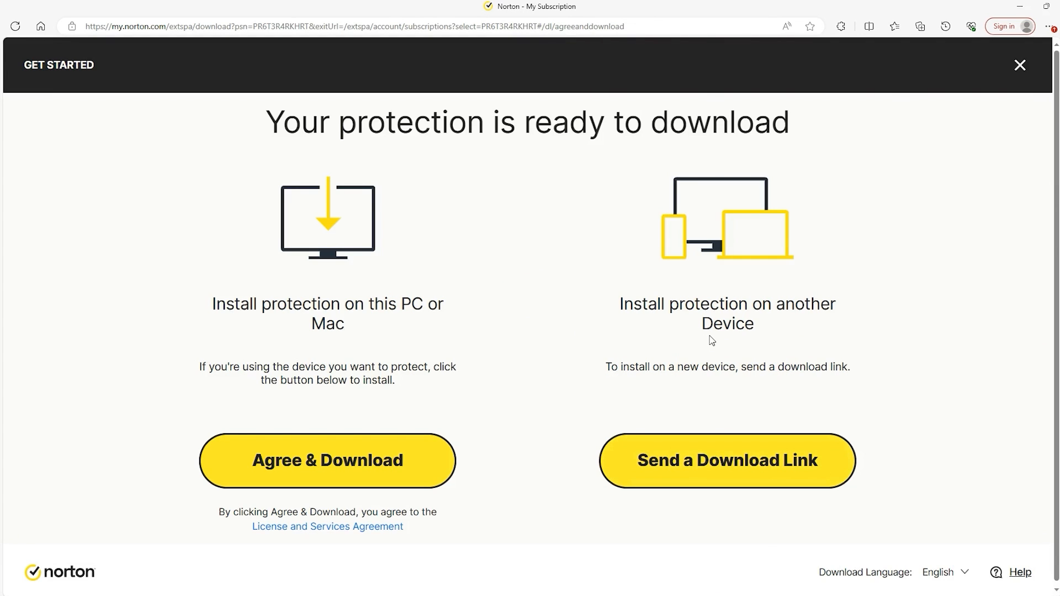
mouse_move(748, 399)
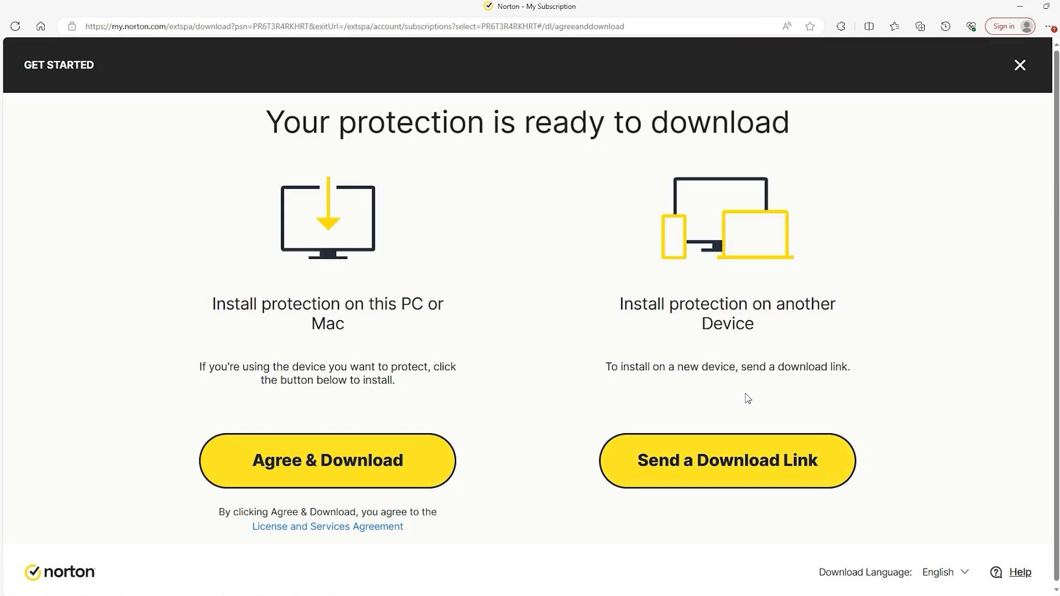
click(327, 461)
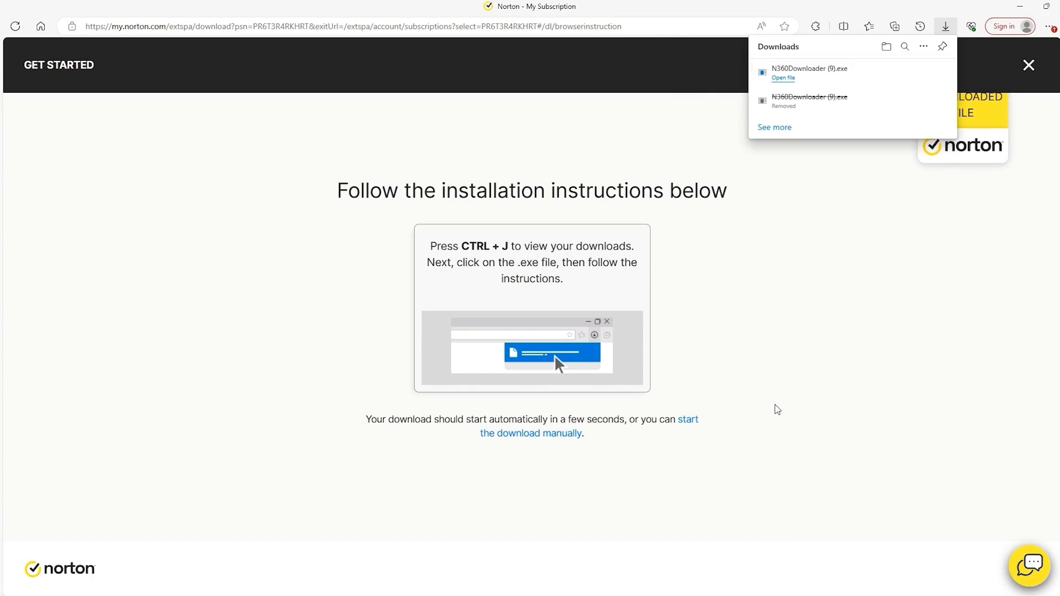
mouse_move(642, 510)
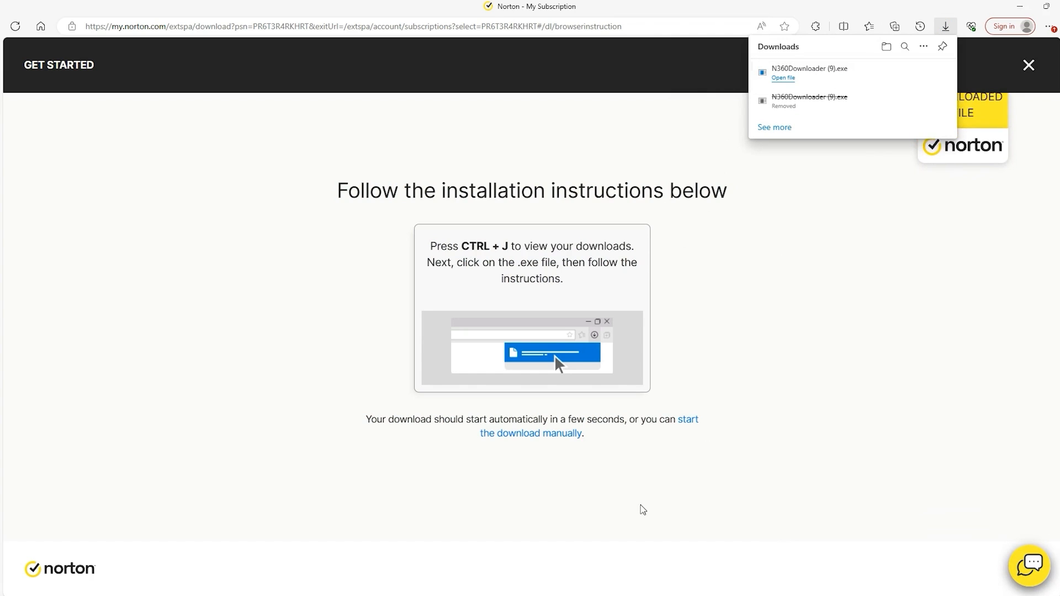
Step: Run N360Downloader (9).exe from the browser's Downloads panel
click(782, 77)
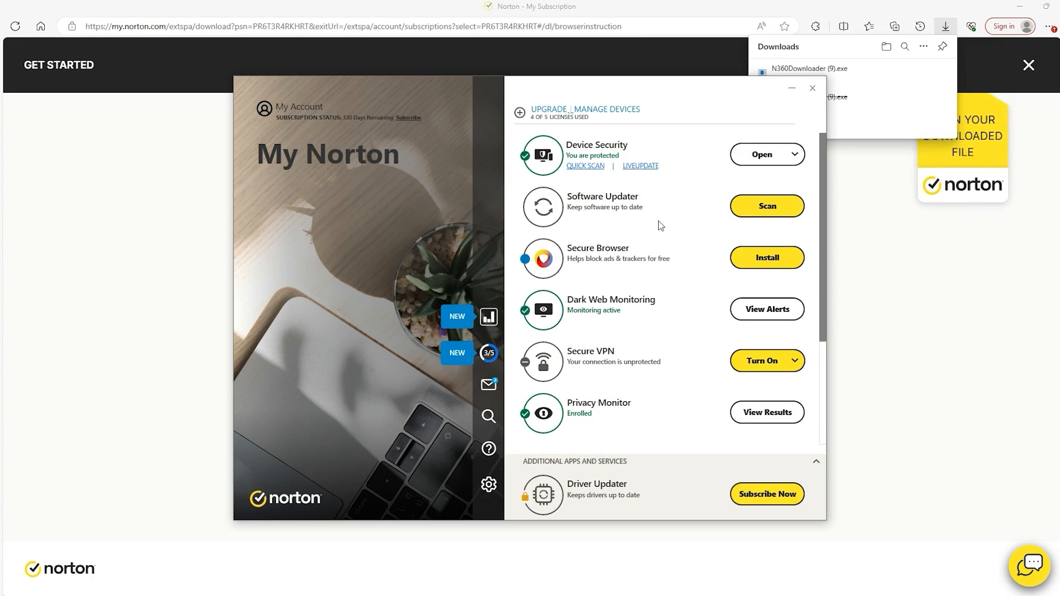
mouse_move(641, 244)
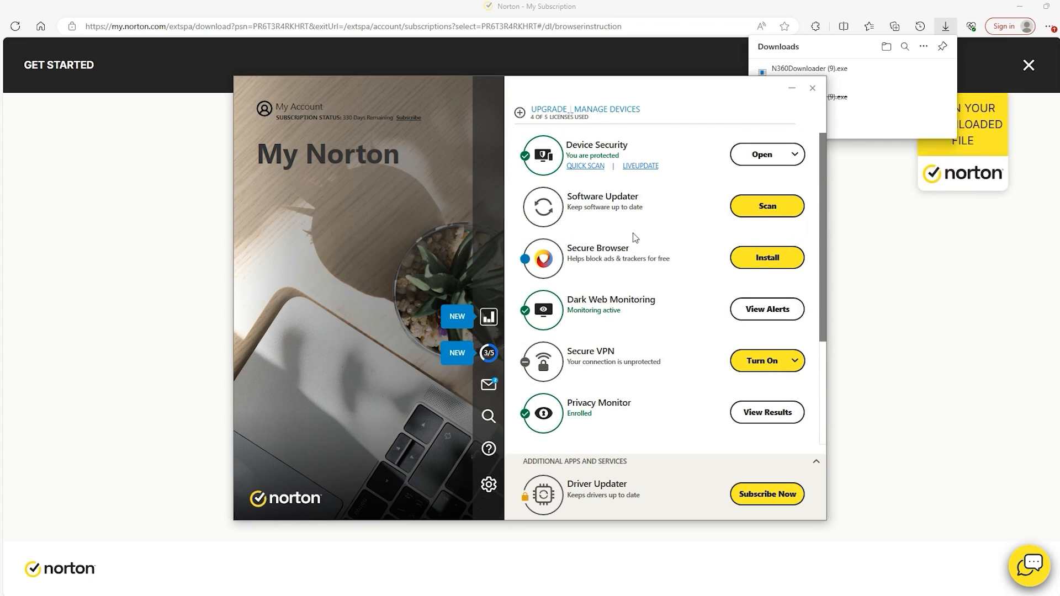
mouse_move(642, 219)
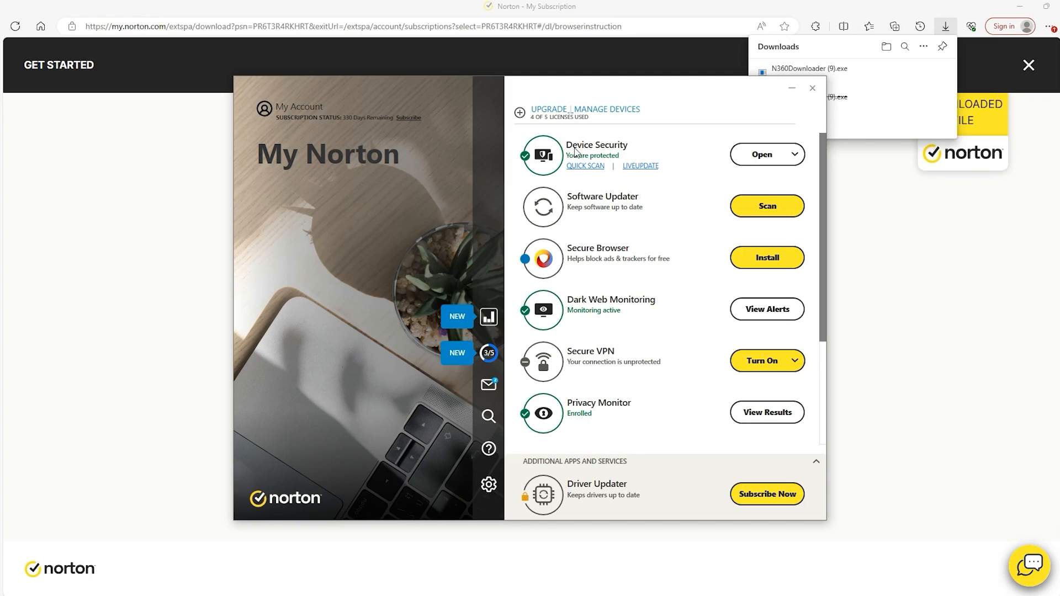
mouse_move(680, 161)
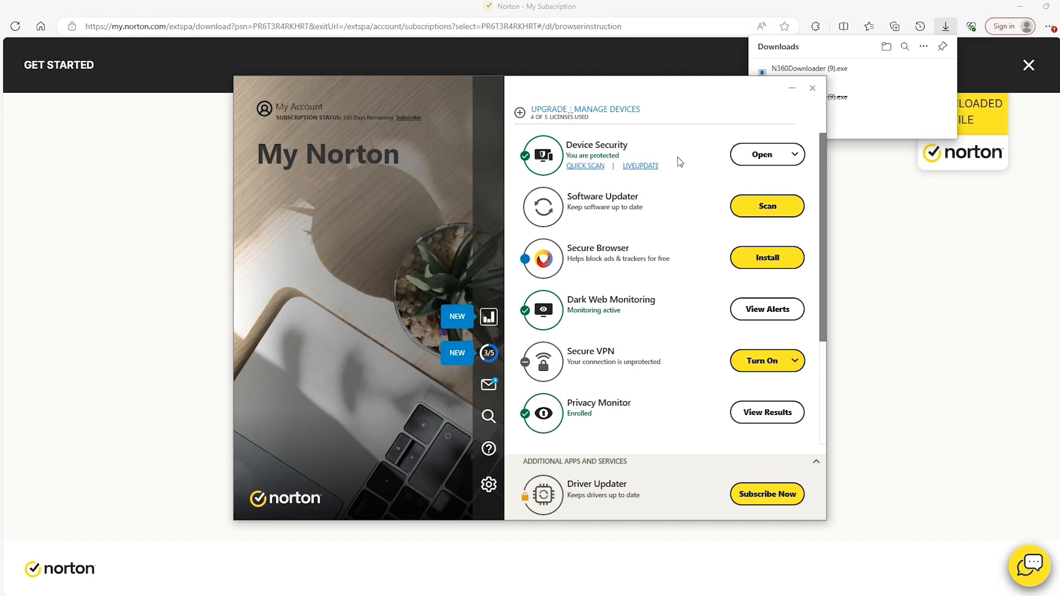
Step: Browse the My Norton feature list through Cloud Backup, Password Manager and Parental Controls, returning to Device Security
scroll(down, 3)
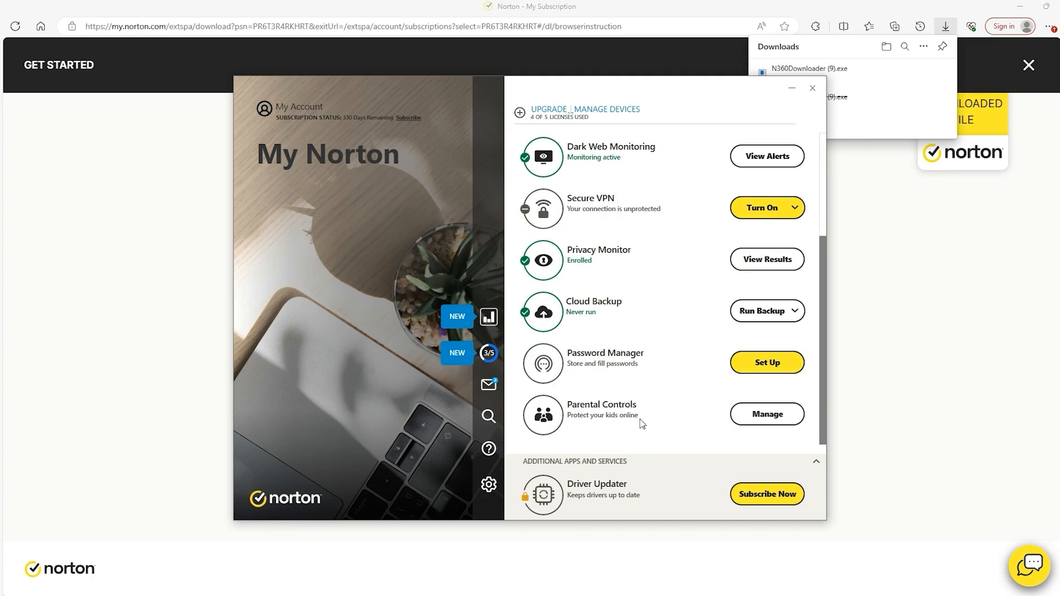
scroll(up, 3)
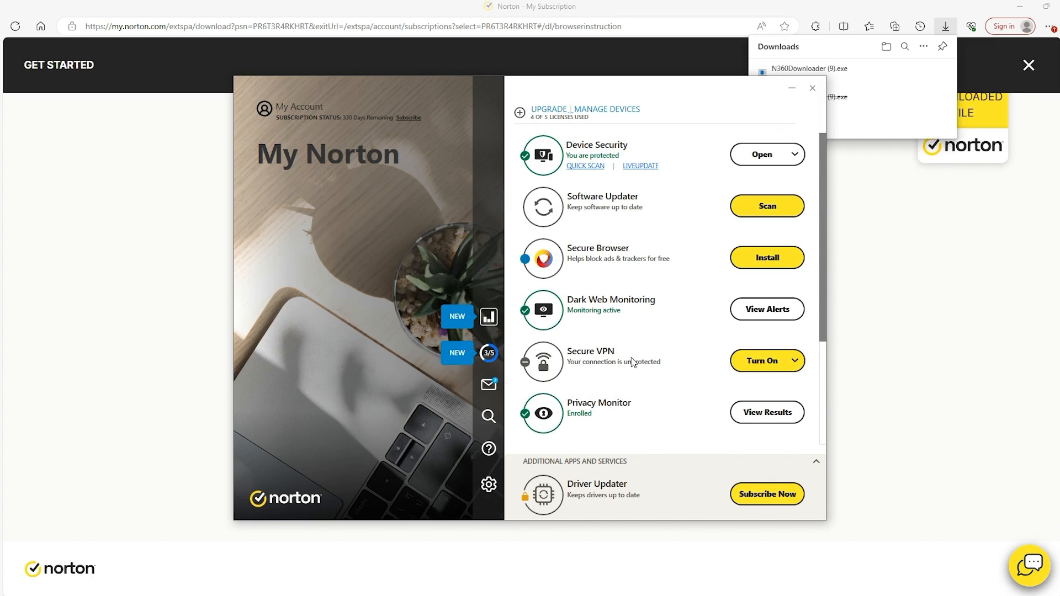
scroll(down, 3)
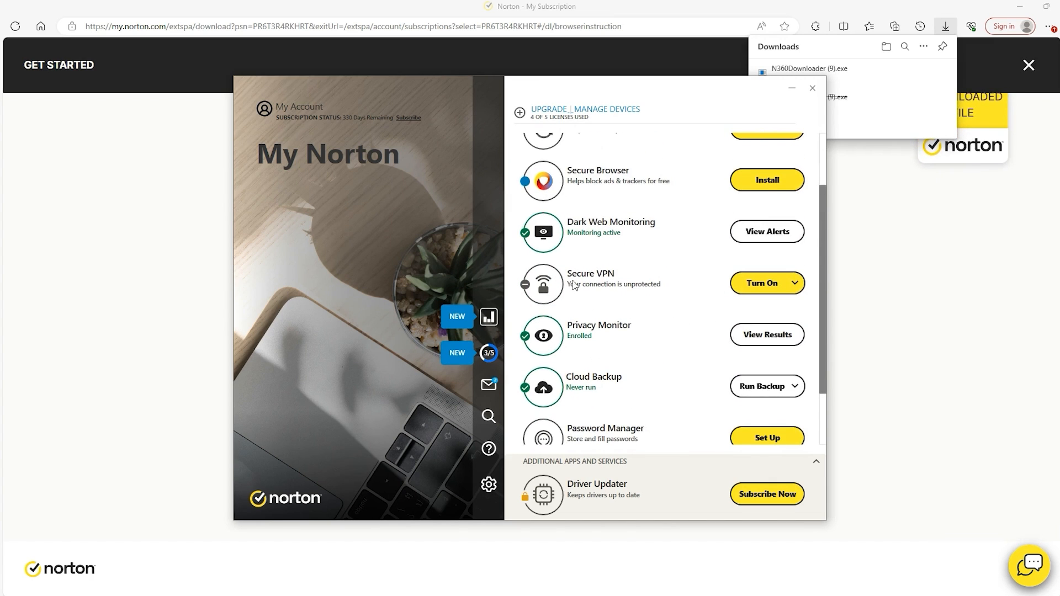
scroll(up, 3)
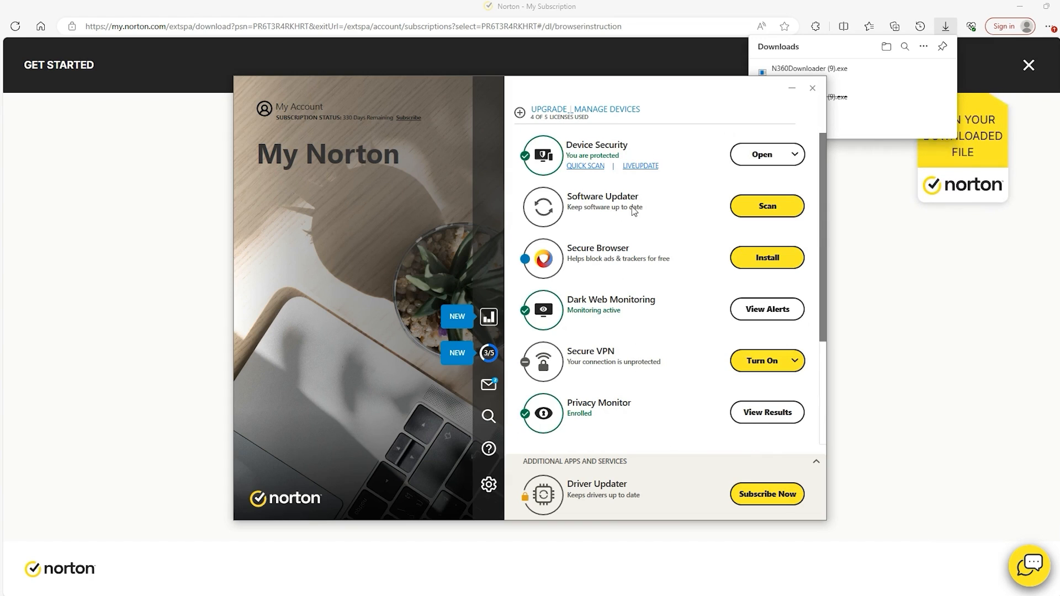
mouse_move(623, 233)
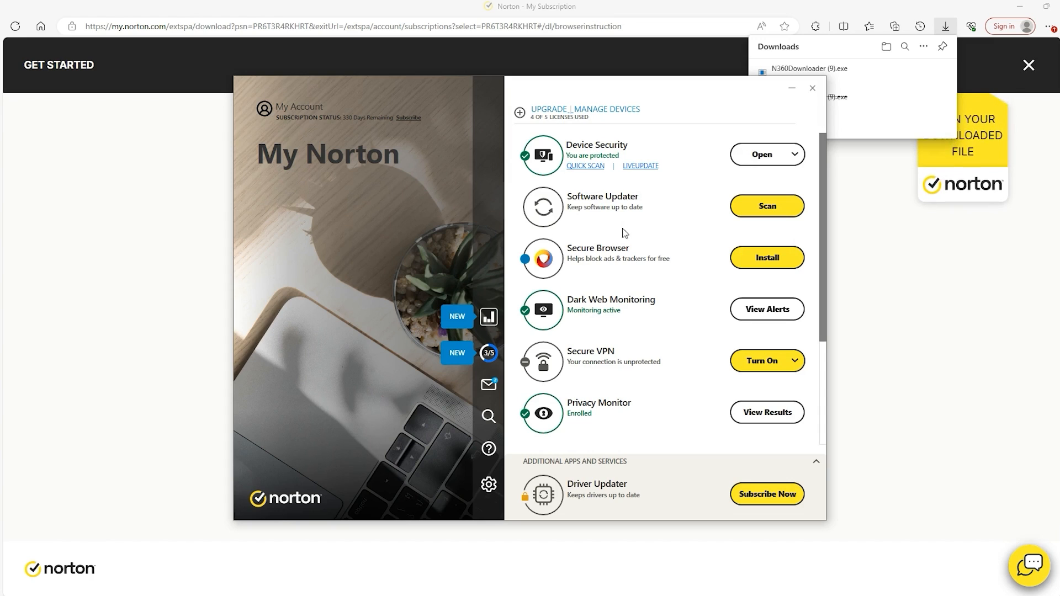
mouse_move(681, 269)
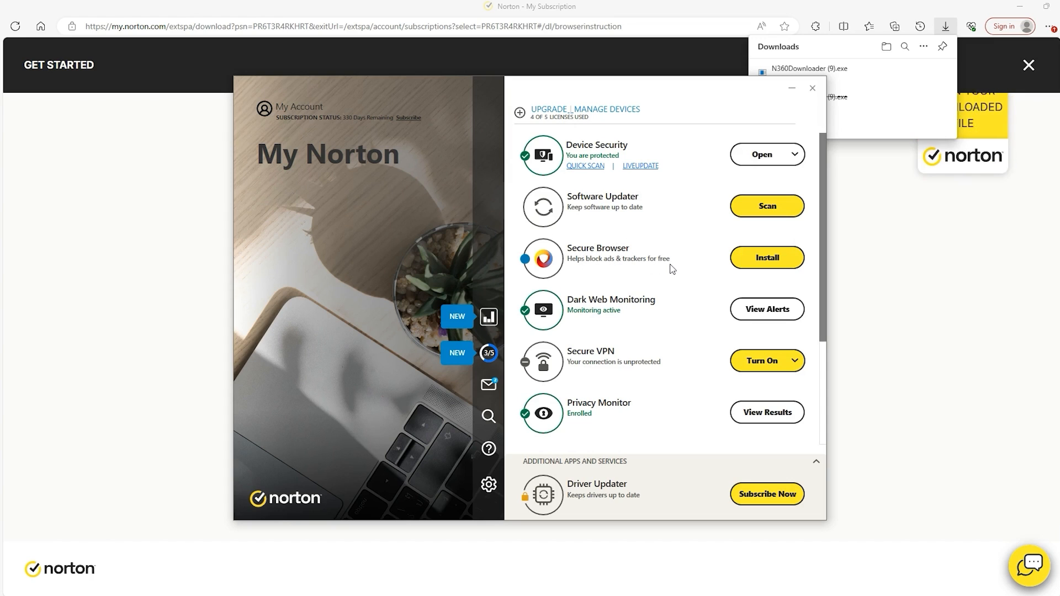
mouse_move(609, 267)
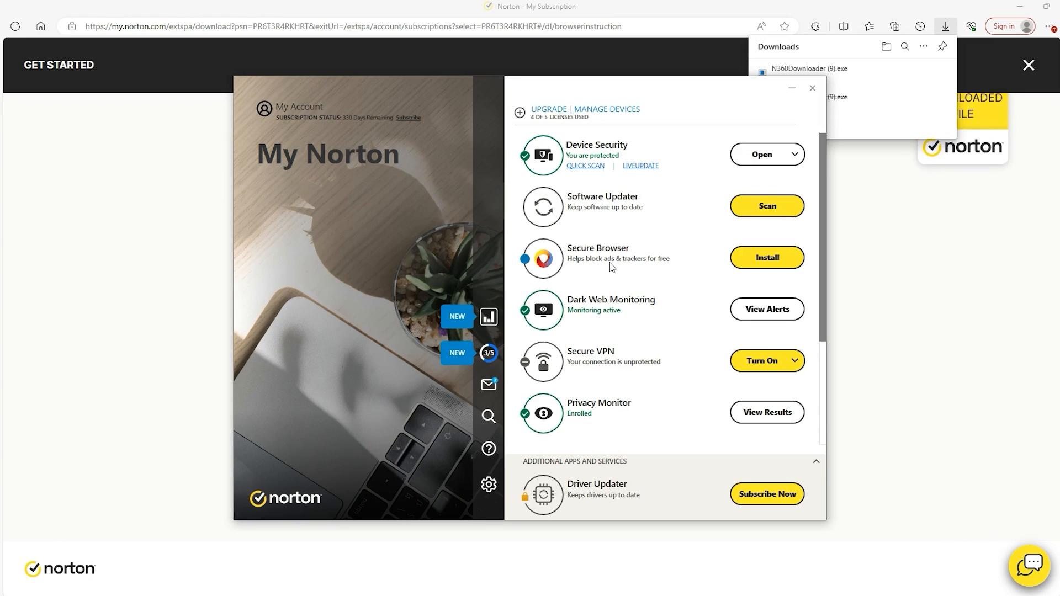
mouse_move(639, 310)
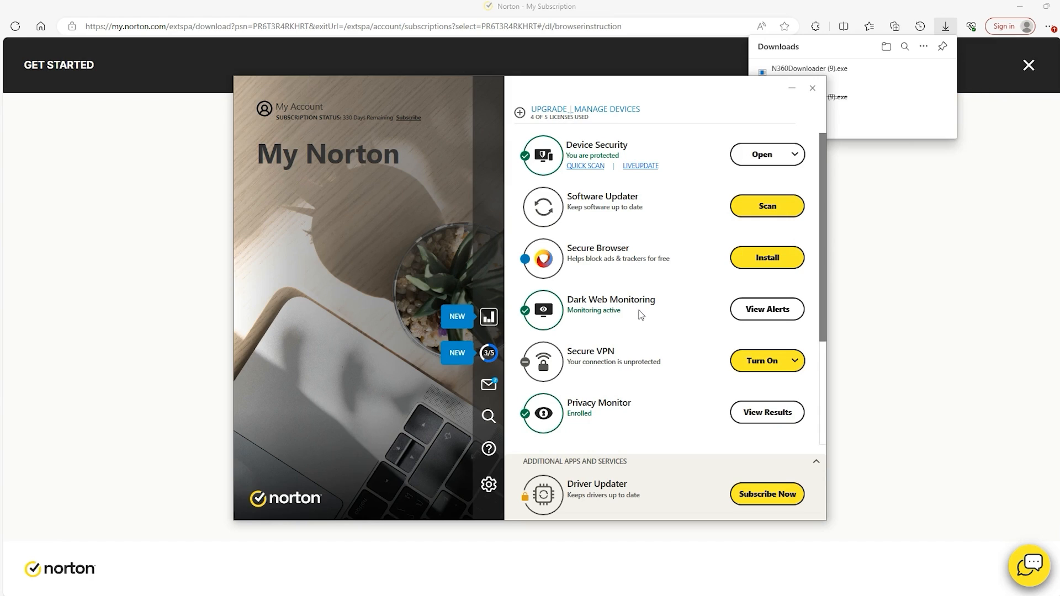
scroll(down, 3)
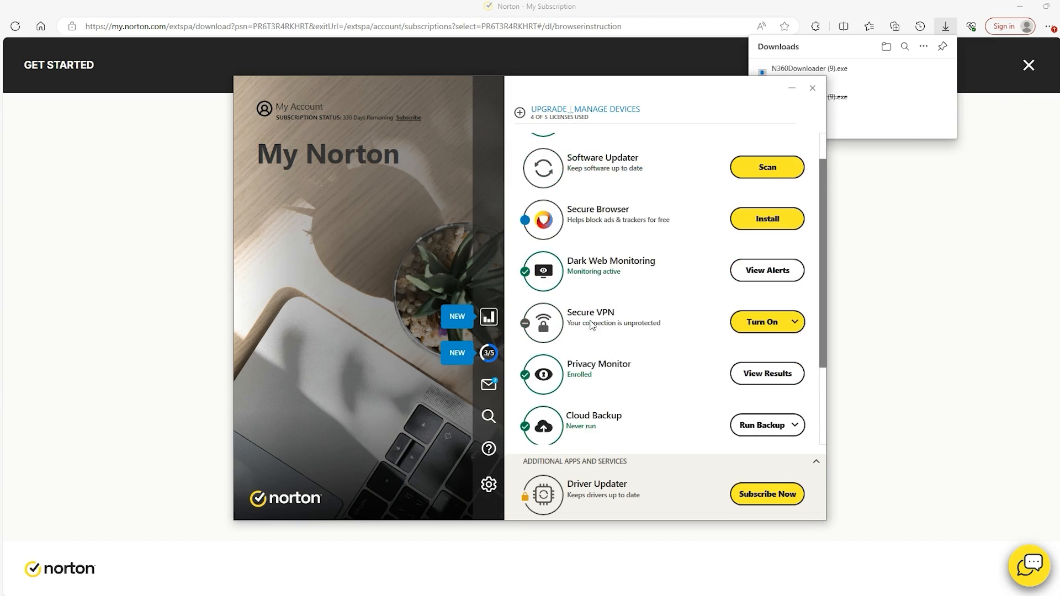
mouse_move(628, 328)
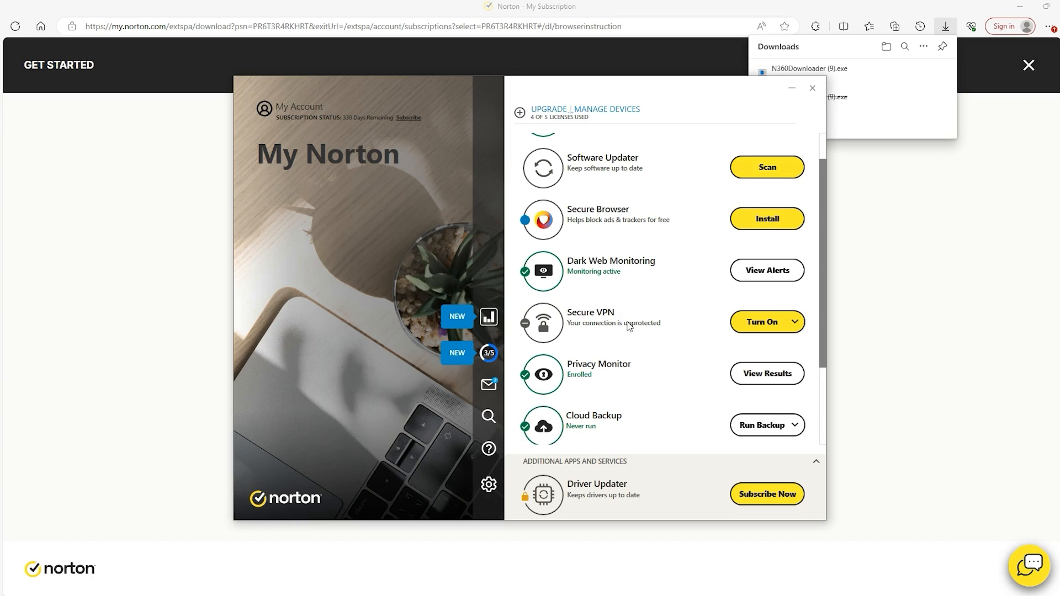
mouse_move(619, 331)
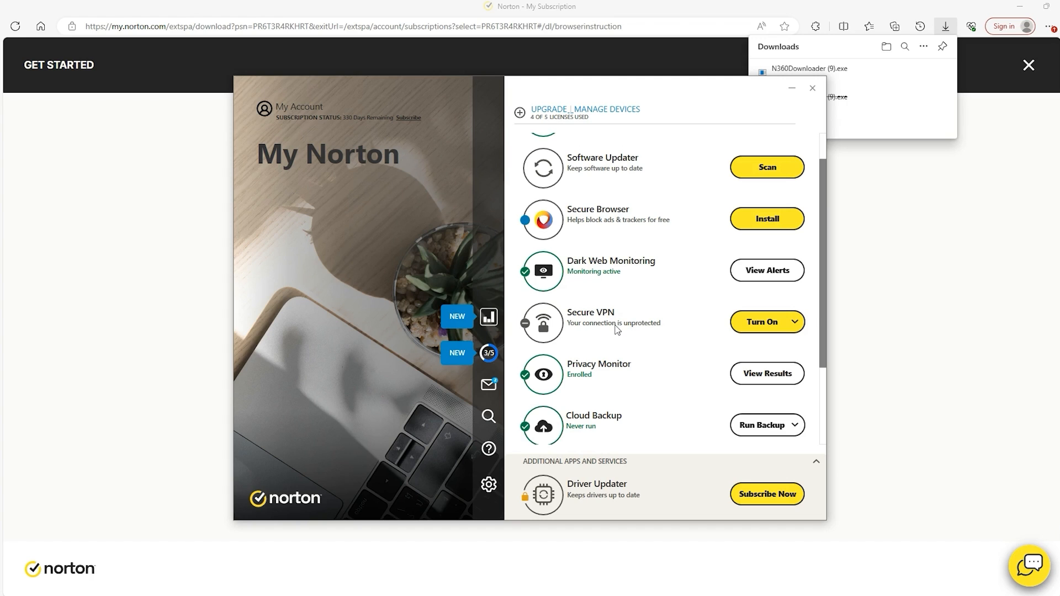
scroll(down, 3)
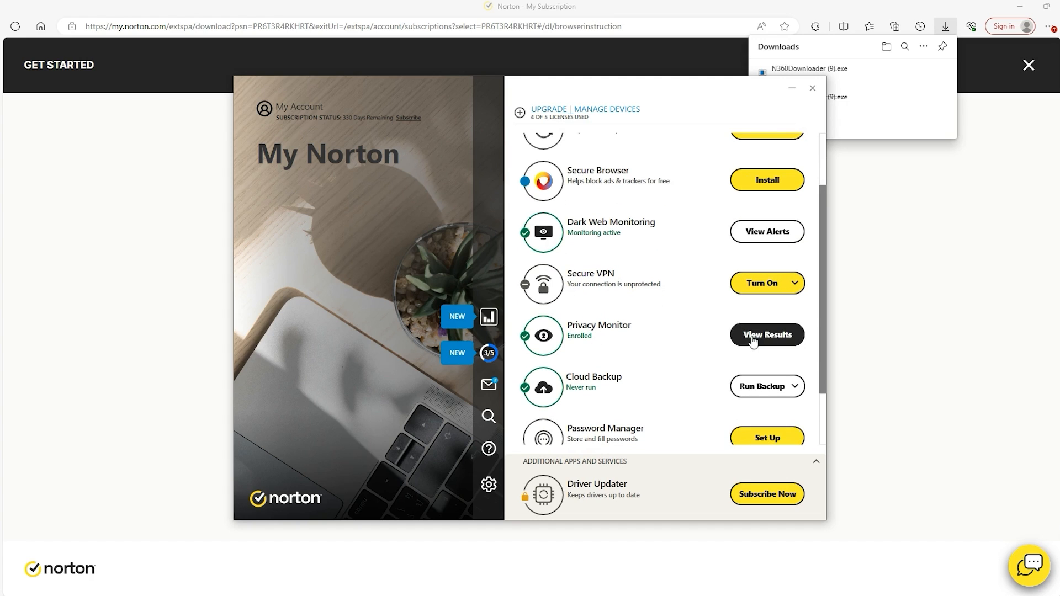
scroll(down, 3)
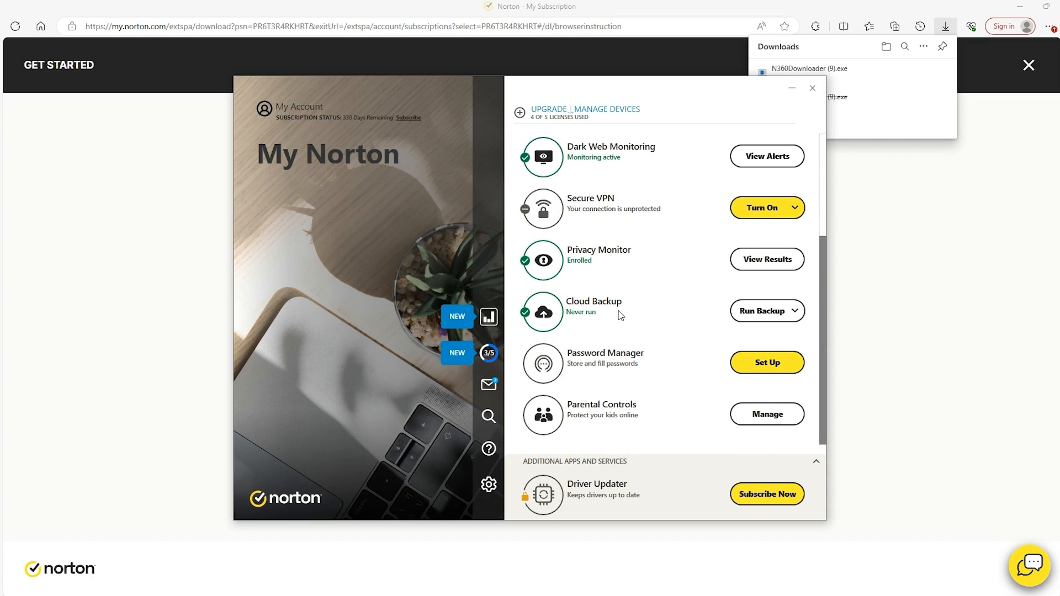
mouse_move(625, 317)
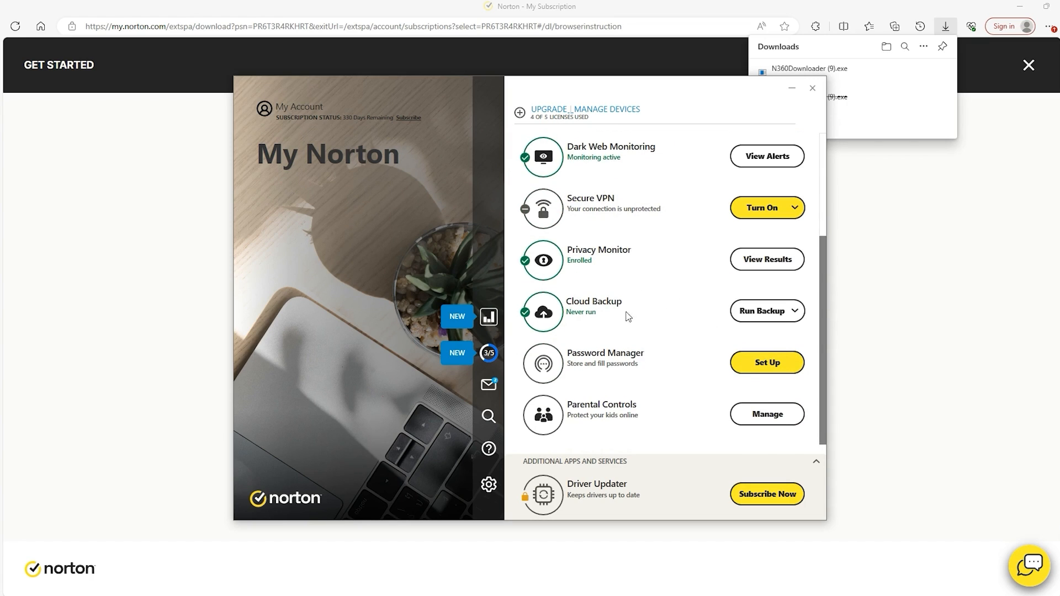
mouse_move(647, 361)
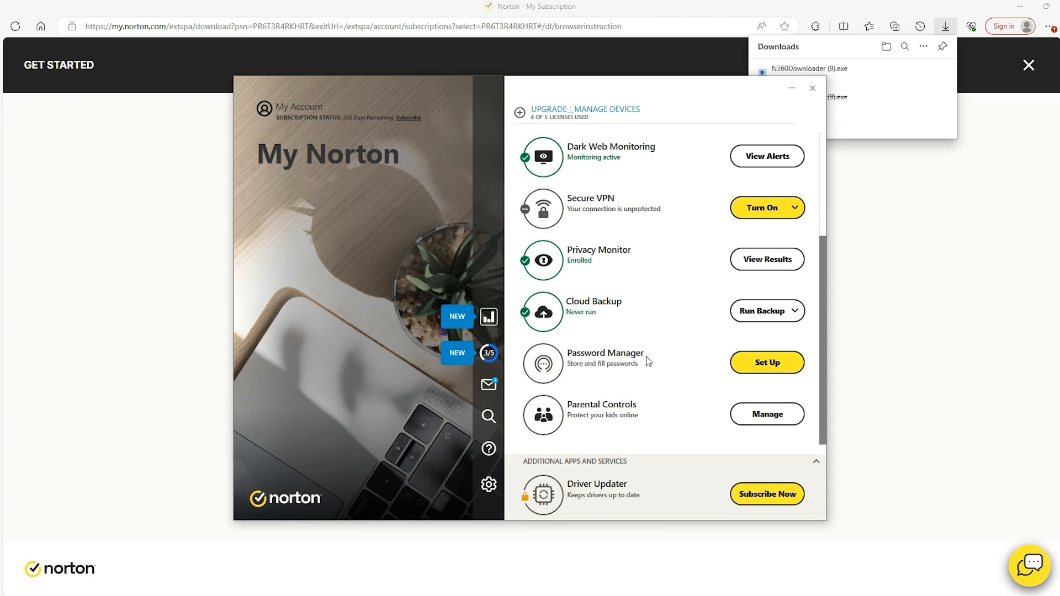
mouse_move(610, 367)
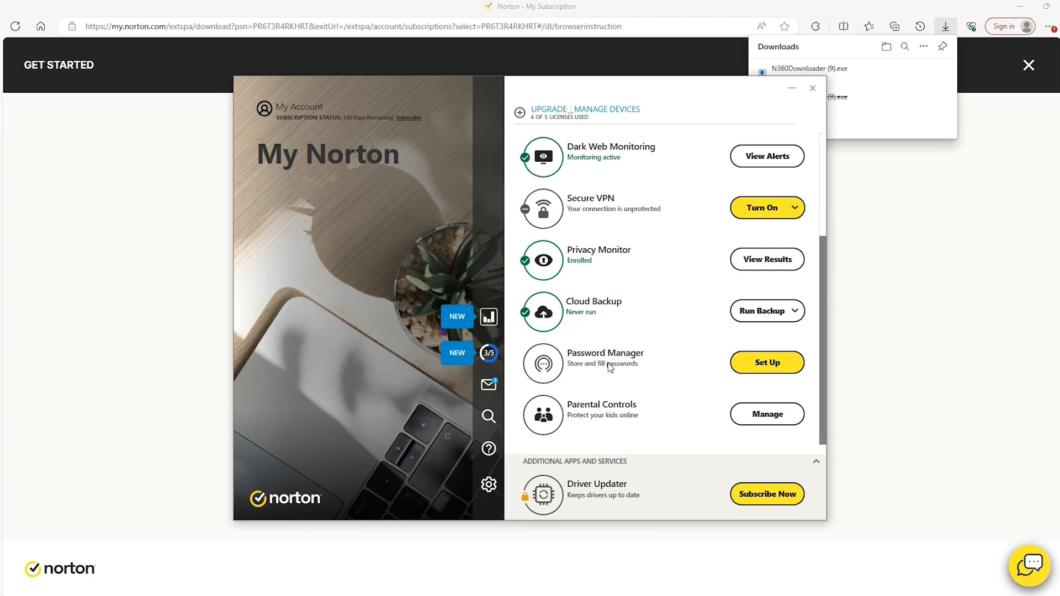
mouse_move(630, 413)
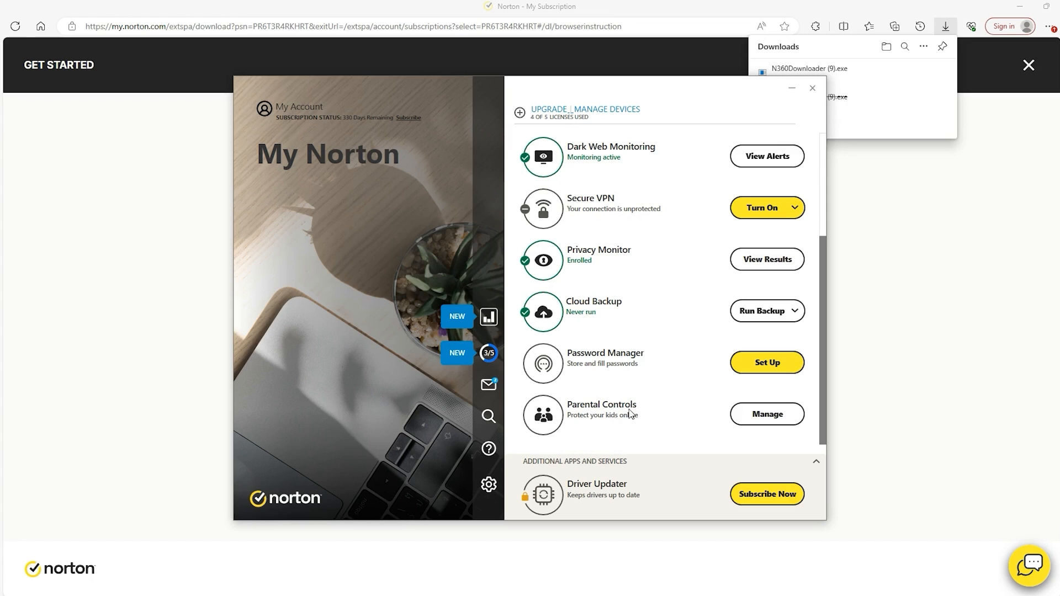
mouse_move(626, 424)
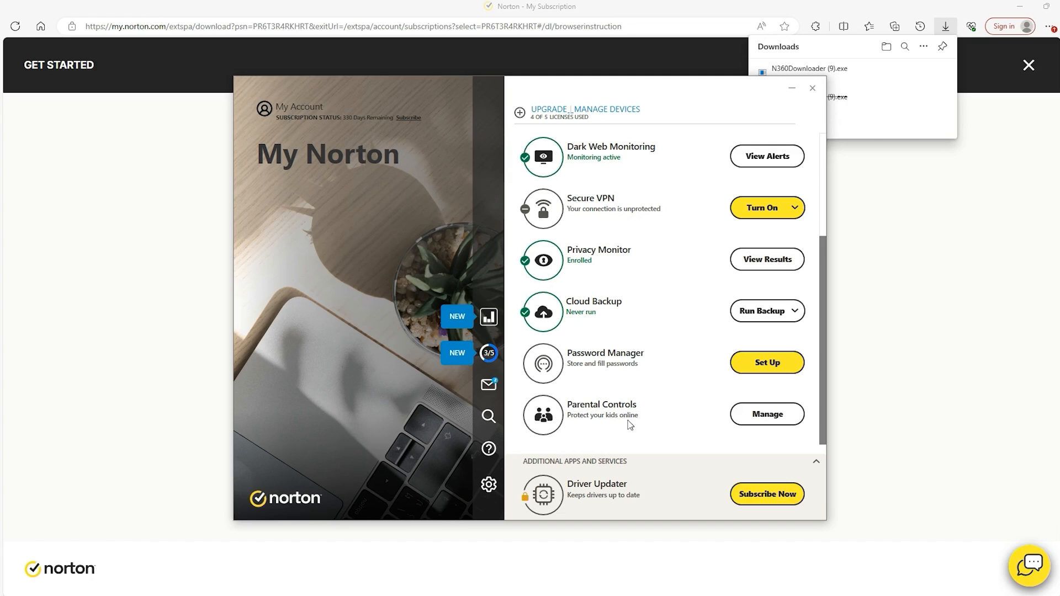
scroll(up, 3)
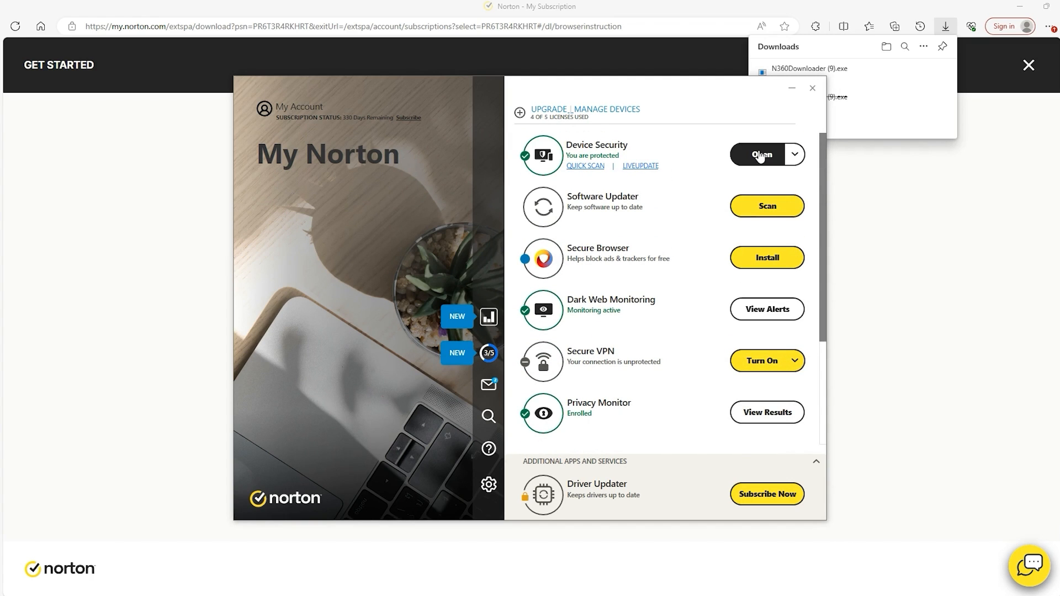
Step: Launch the Norton 360 main window from Device Security, showing all categories protected with 330 days remaining
click(761, 154)
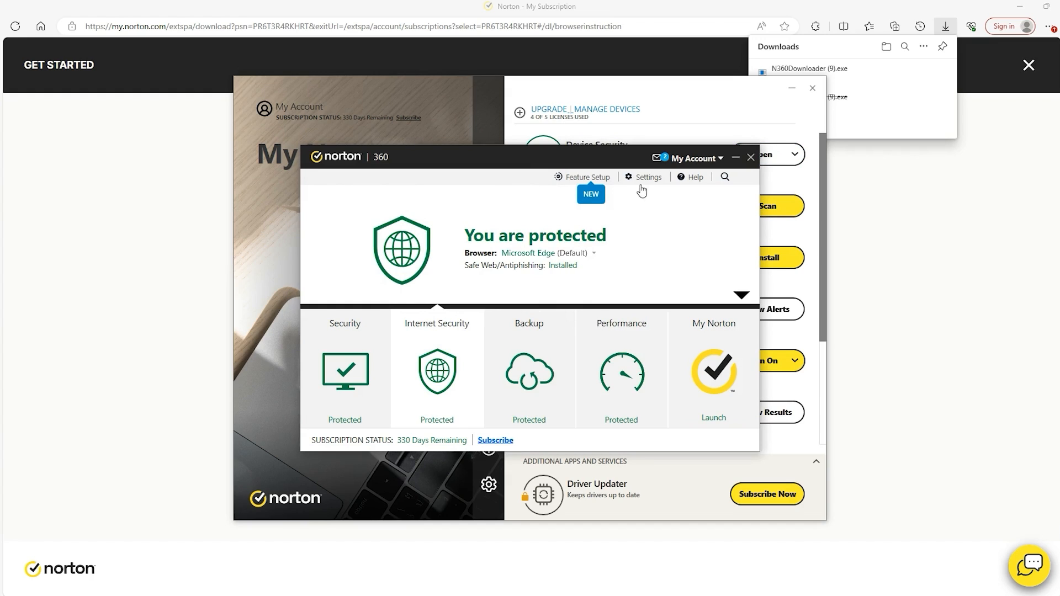
mouse_move(448, 354)
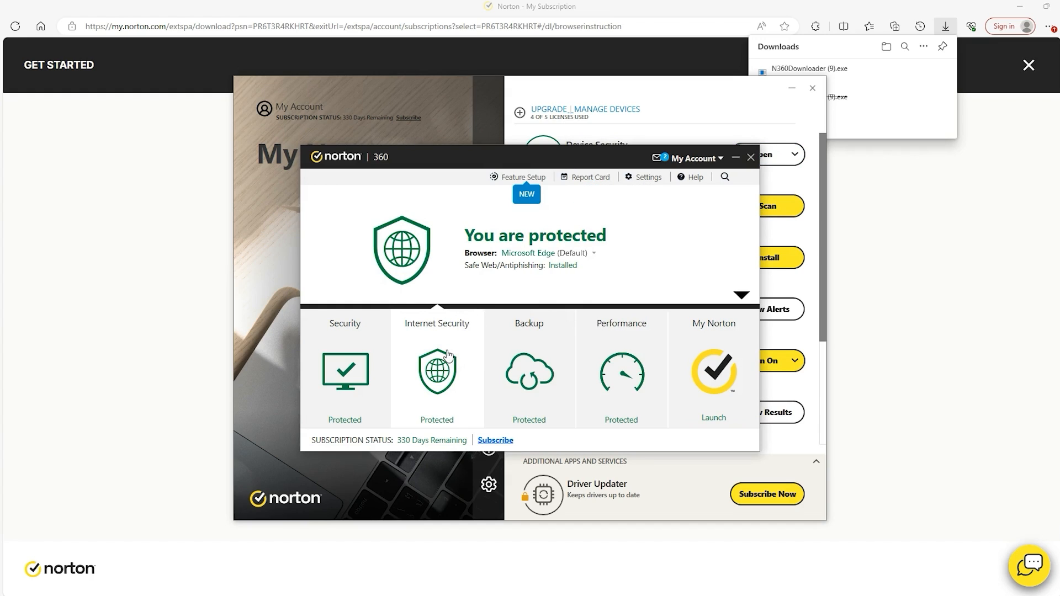
mouse_move(442, 394)
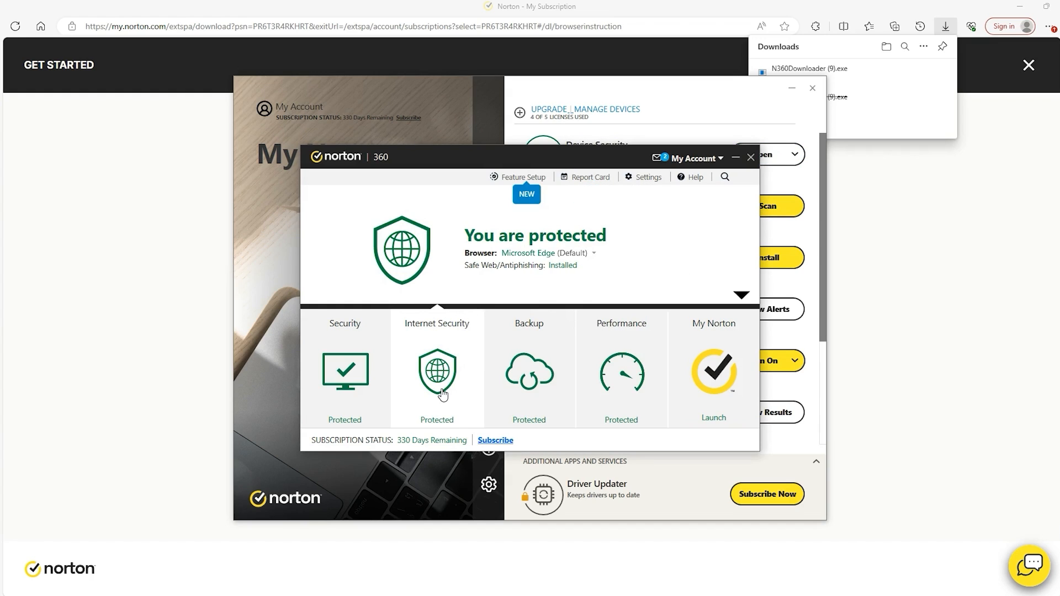
mouse_move(442, 411)
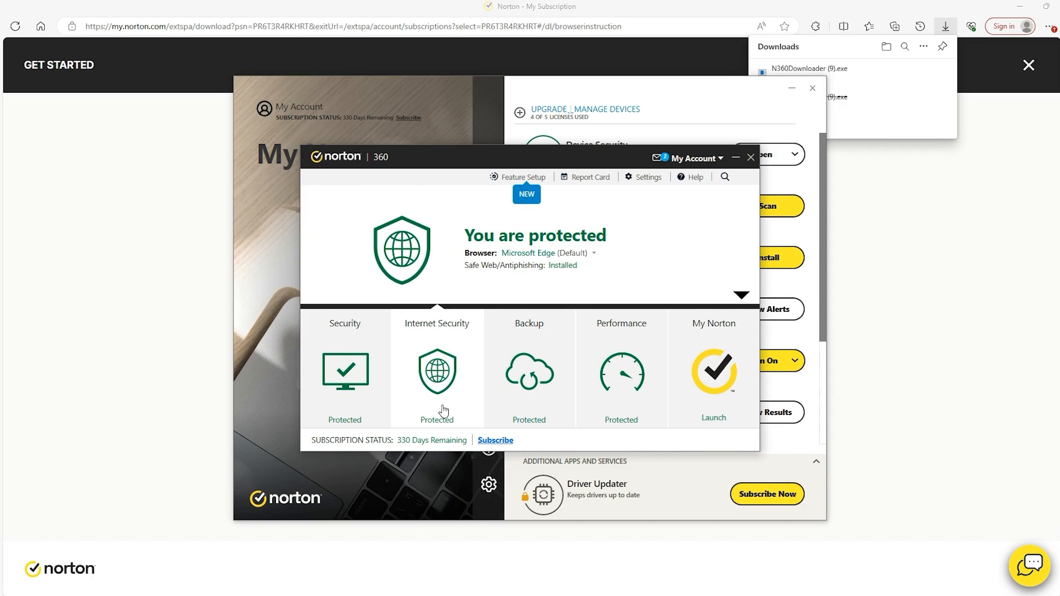
mouse_move(445, 371)
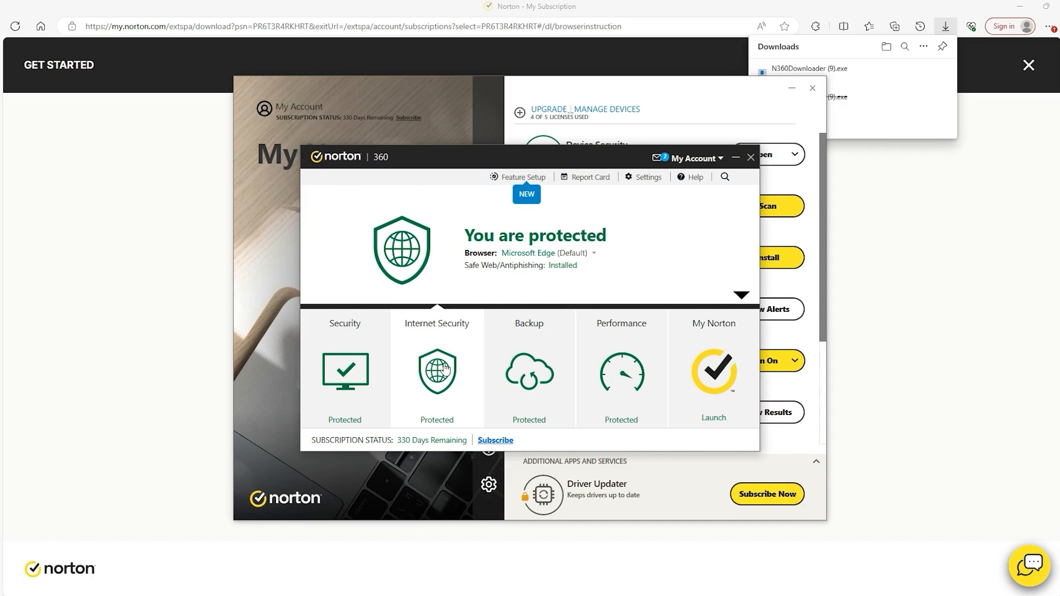
mouse_move(459, 396)
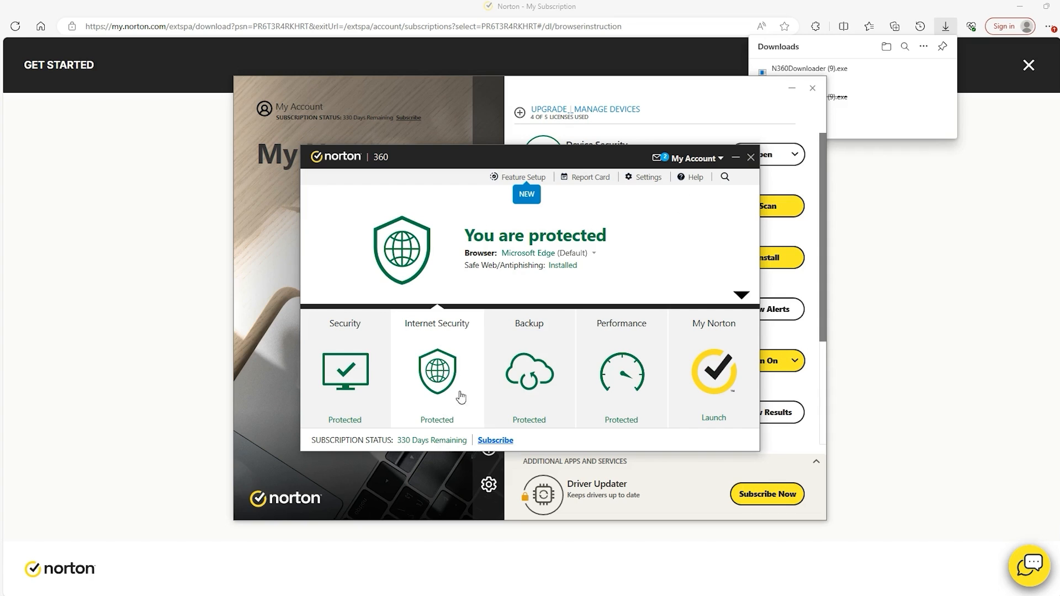
Step: Search 'product' in Norton 360 and choose the Enter Product Key result
click(724, 177)
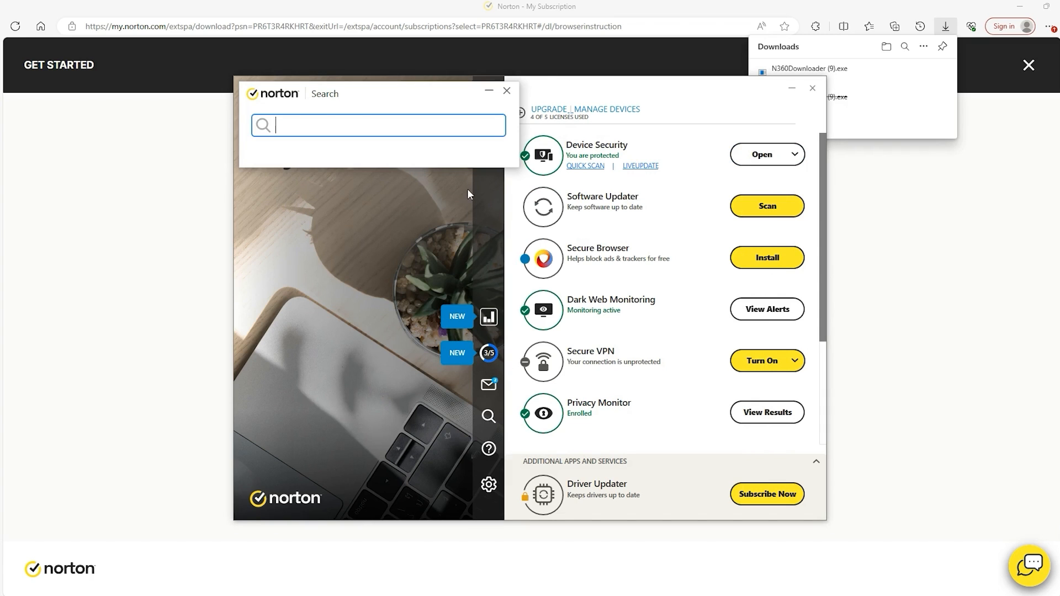
text(product)
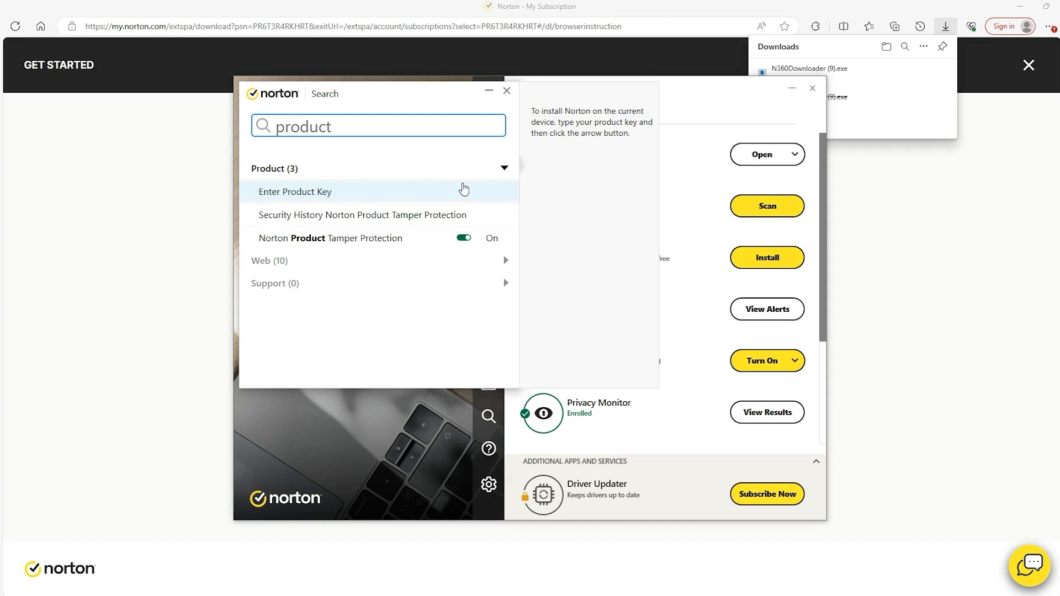
mouse_move(392, 199)
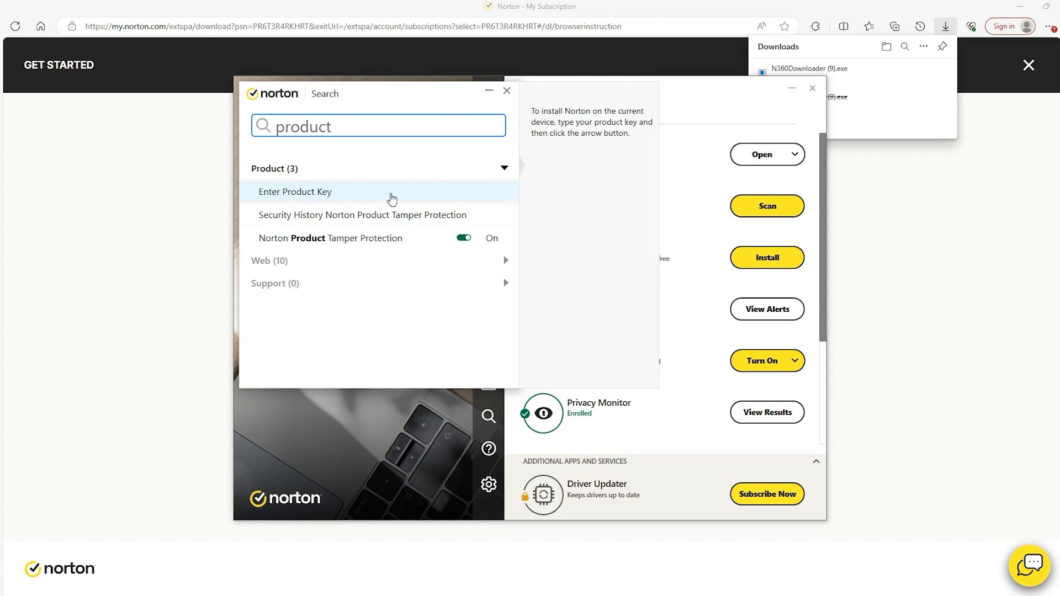
click(295, 191)
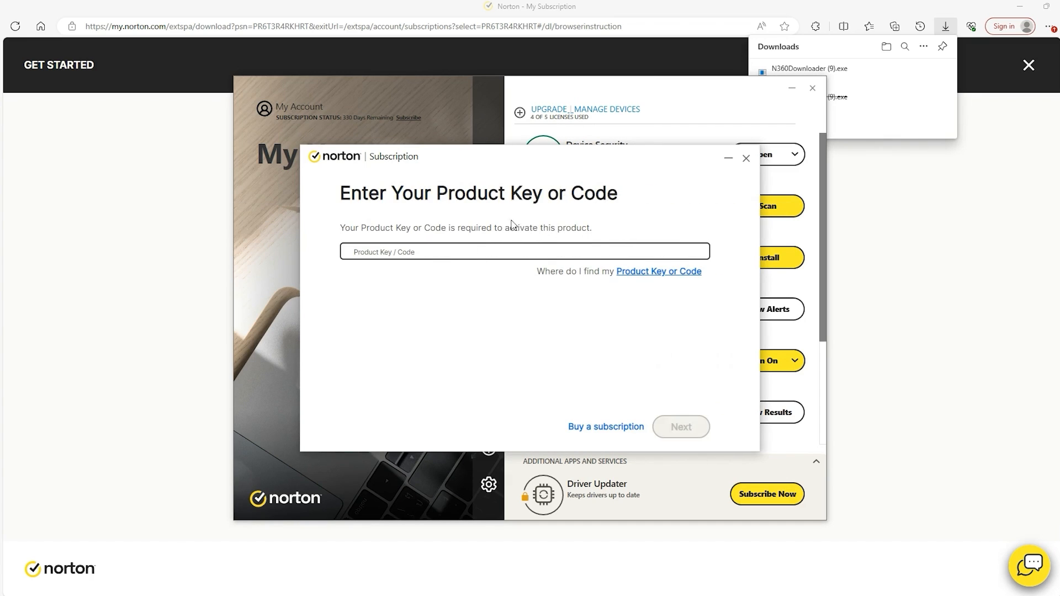
Step: Paste the copied product key into the Product Key / Code field
right_click(523, 252)
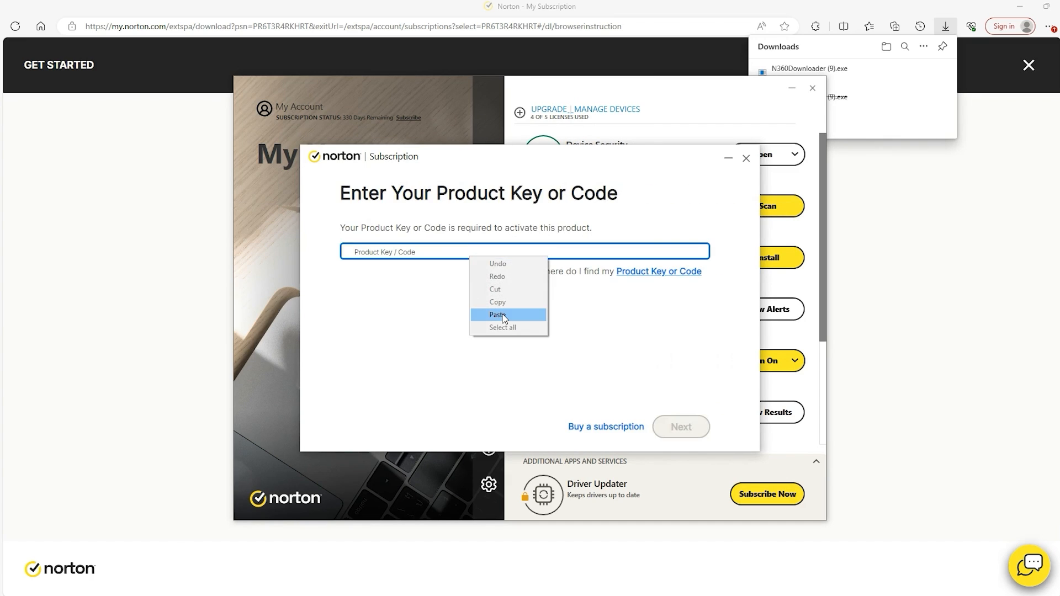
click(497, 314)
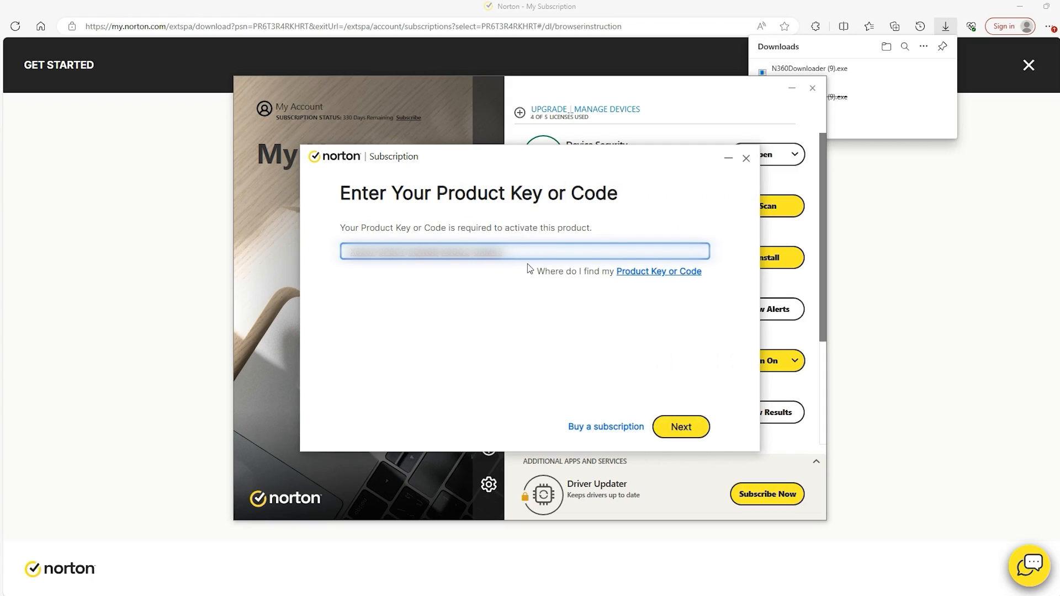
mouse_move(667, 354)
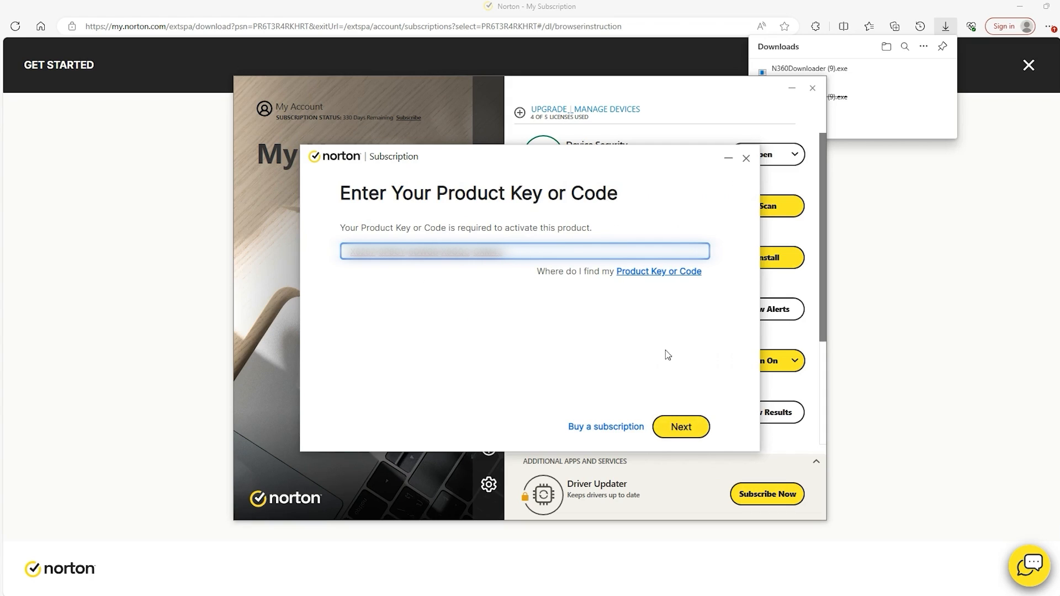
mouse_move(746, 161)
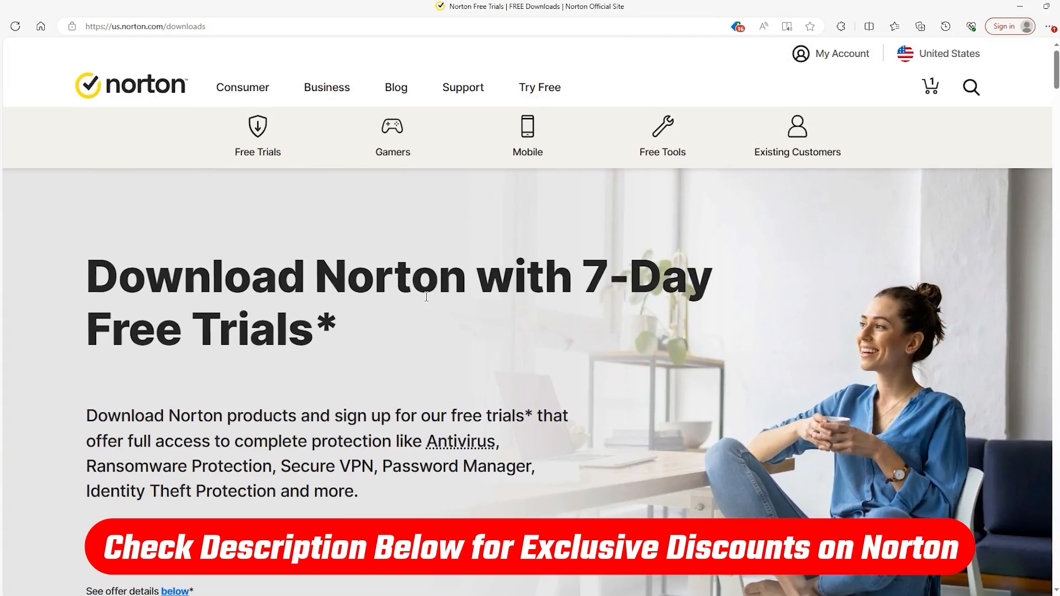
Step: Scroll through the free trial plan cards from Standard to Select + LifeLock, then return to the My Norton dashboard
scroll(down, 3)
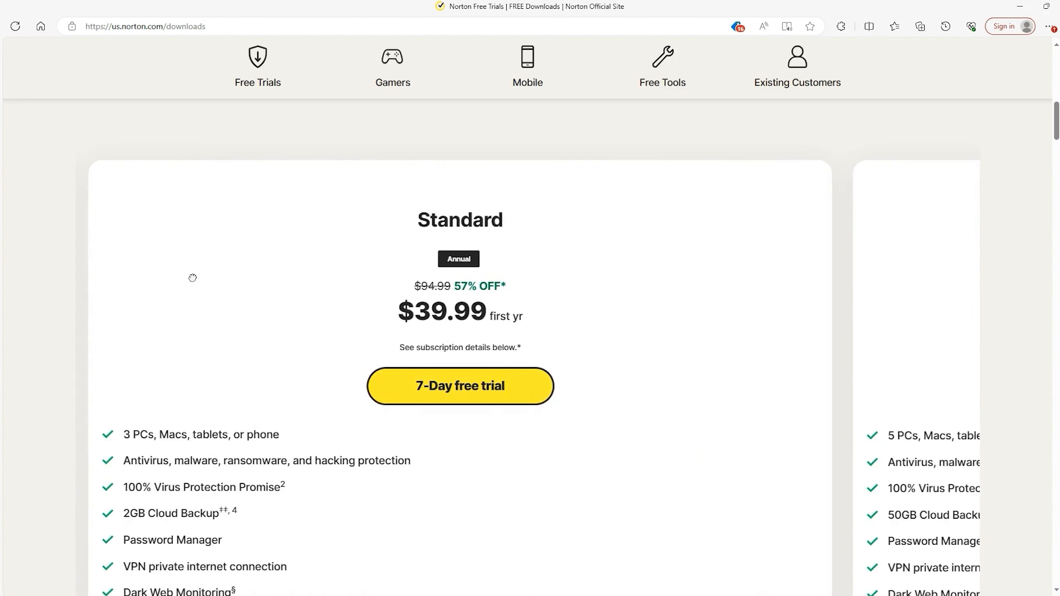
scroll(up, 3)
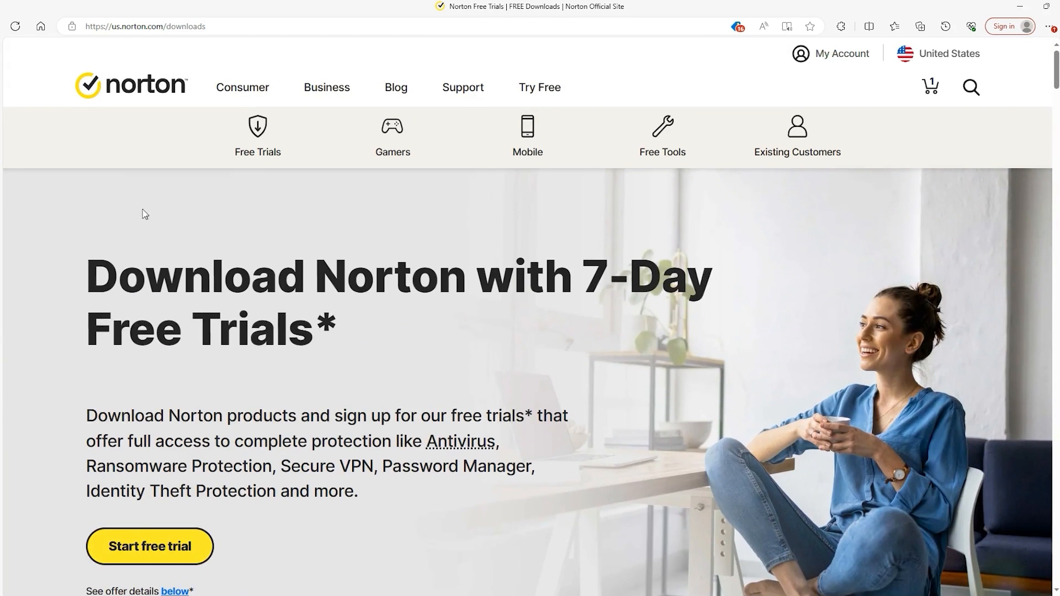
scroll(down, 3)
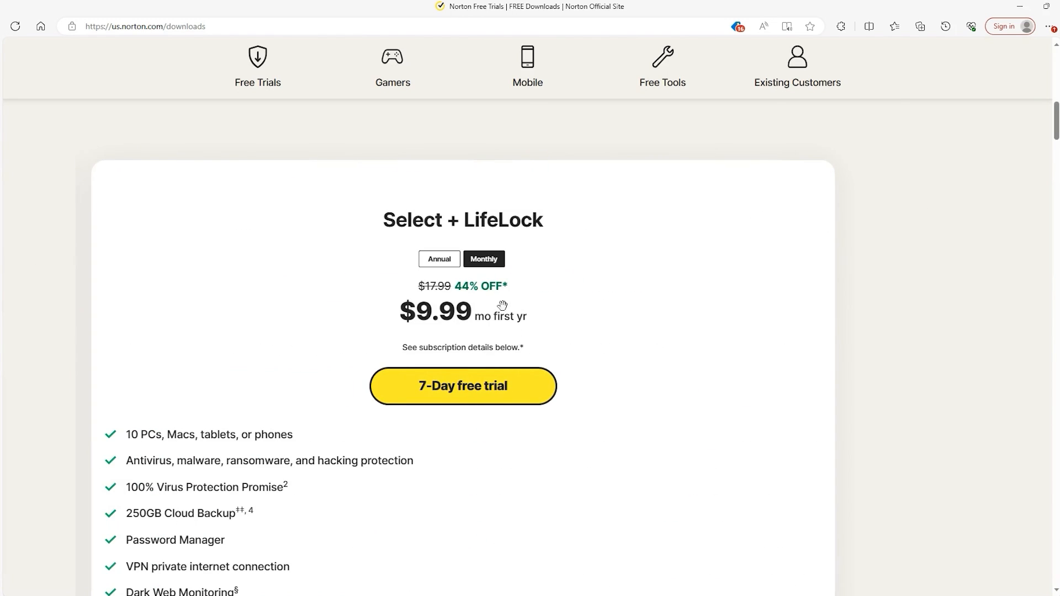
mouse_move(496, 319)
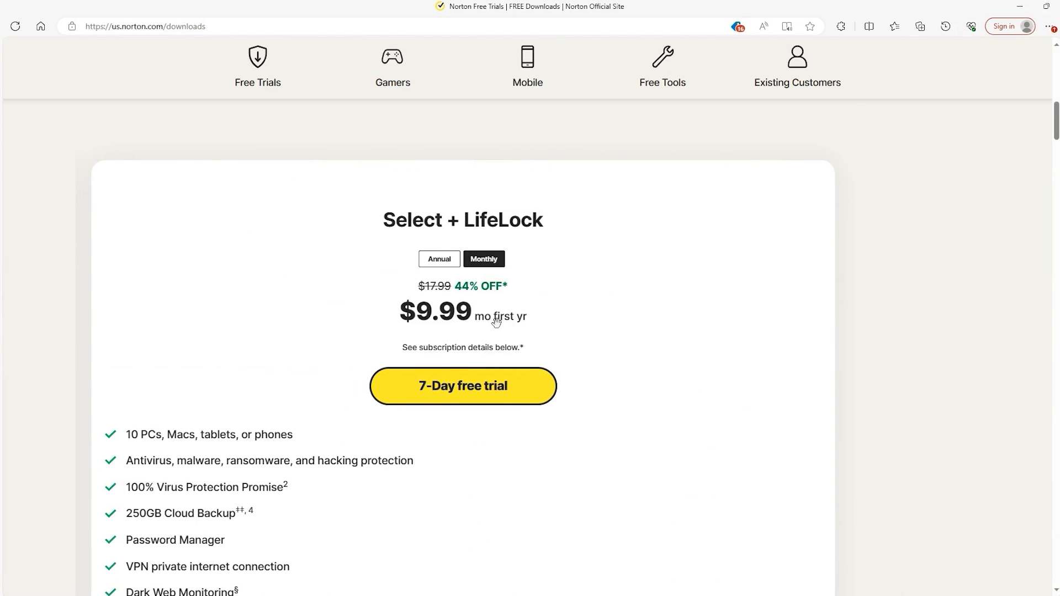
scroll(down, 3)
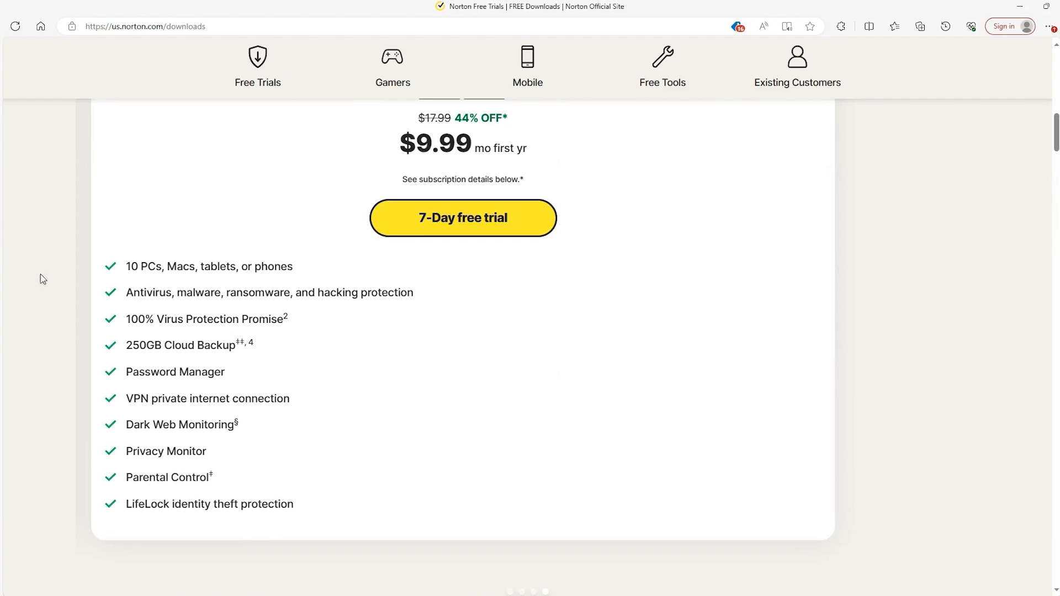
click(463, 218)
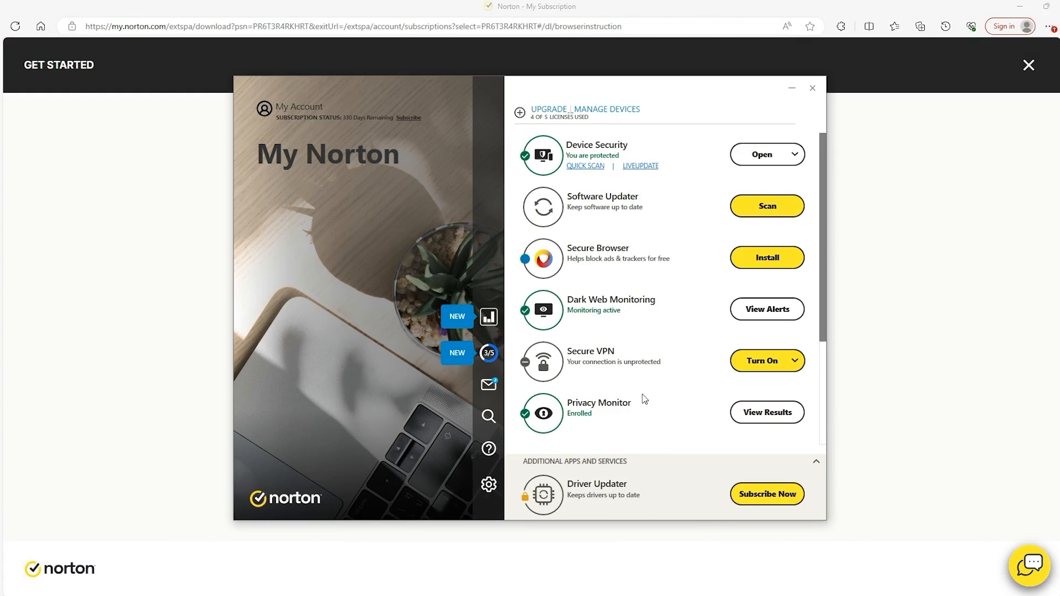
mouse_move(644, 329)
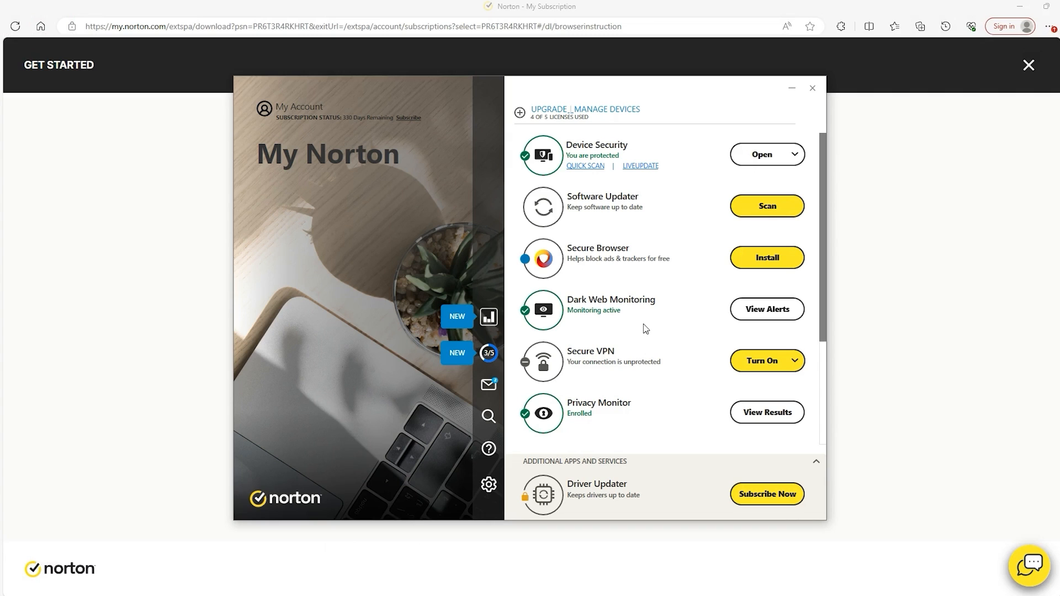